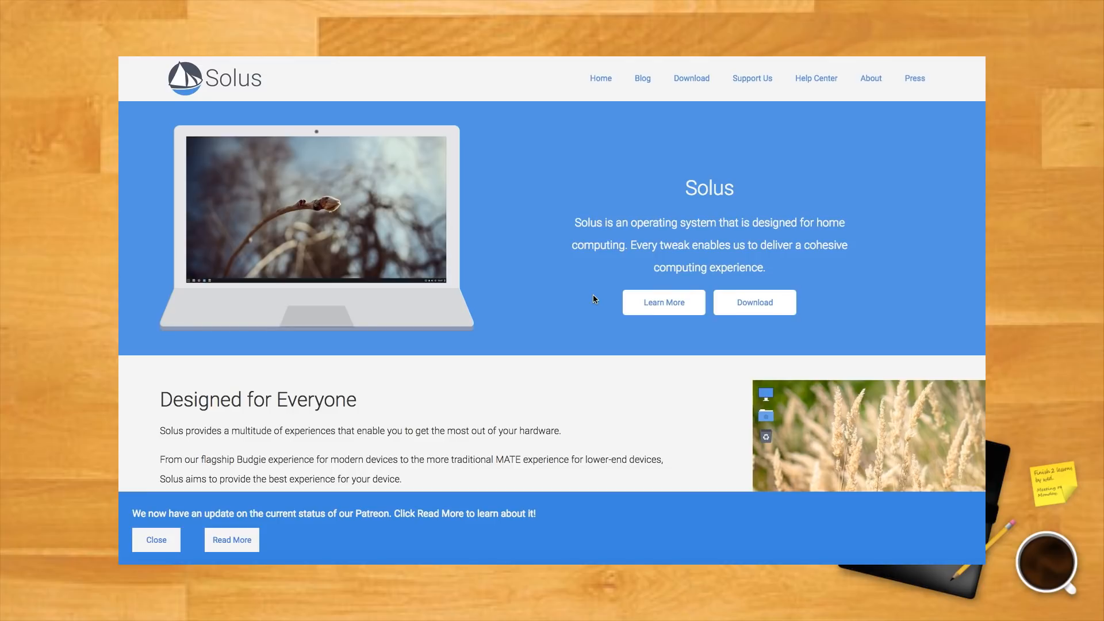
mouse_move(544, 297)
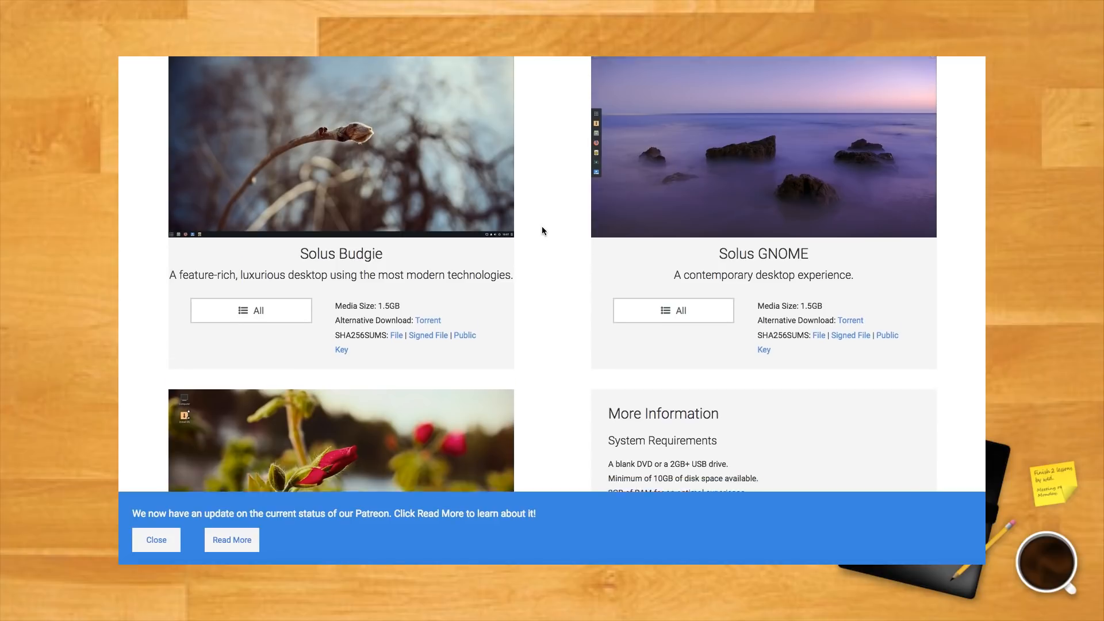
- Scroll through the Solus editions and open the download options for Solus Budgie
scroll("down", 3)
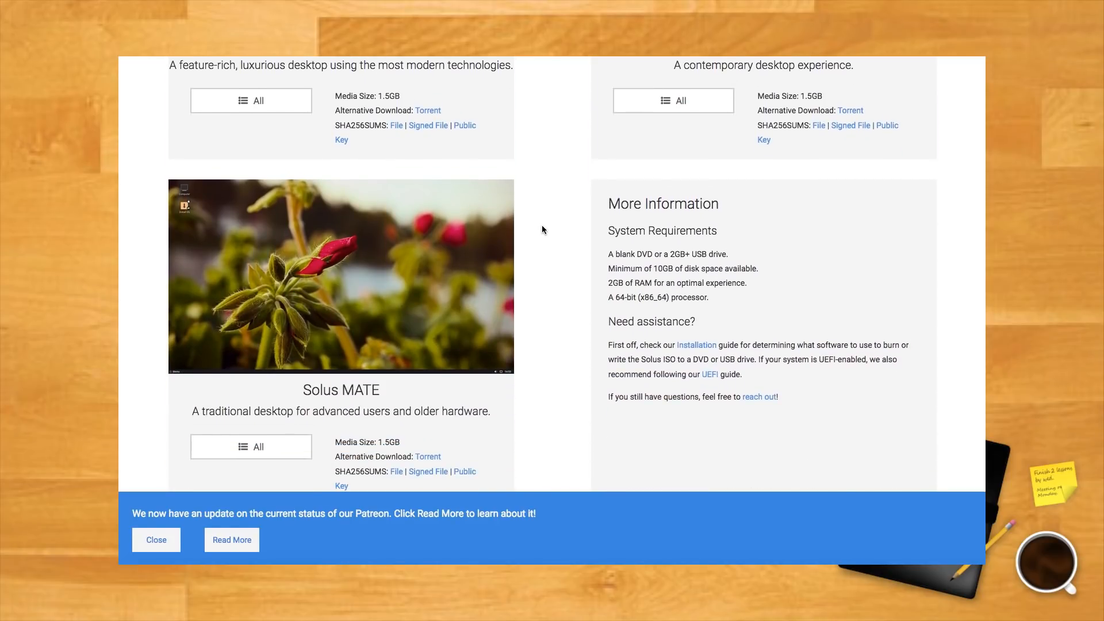
scroll("down", 3)
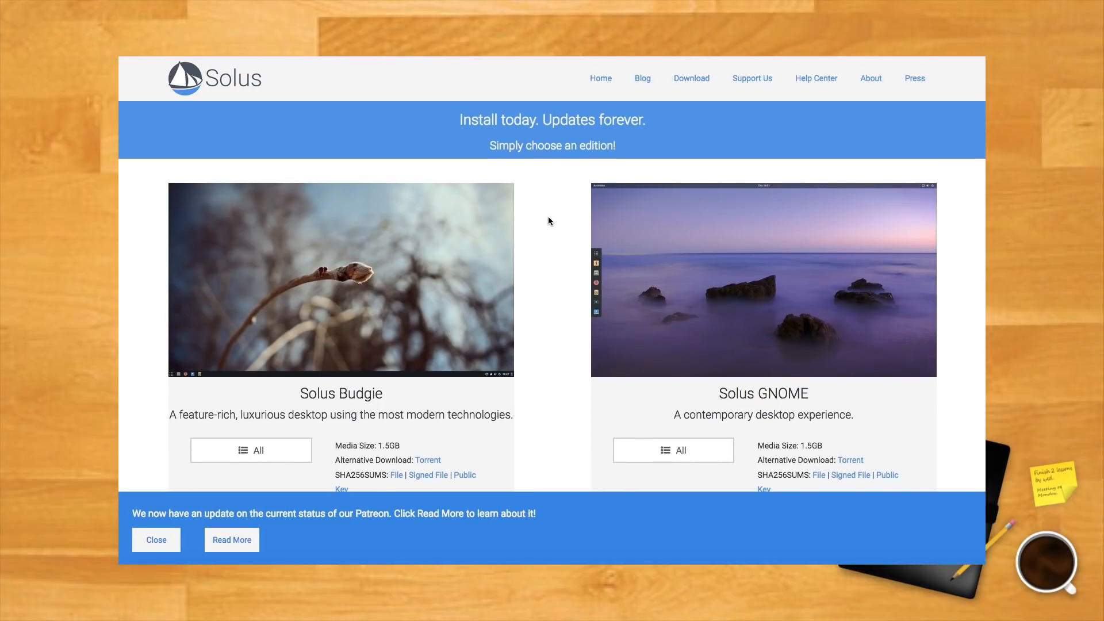
scroll("down", 3)
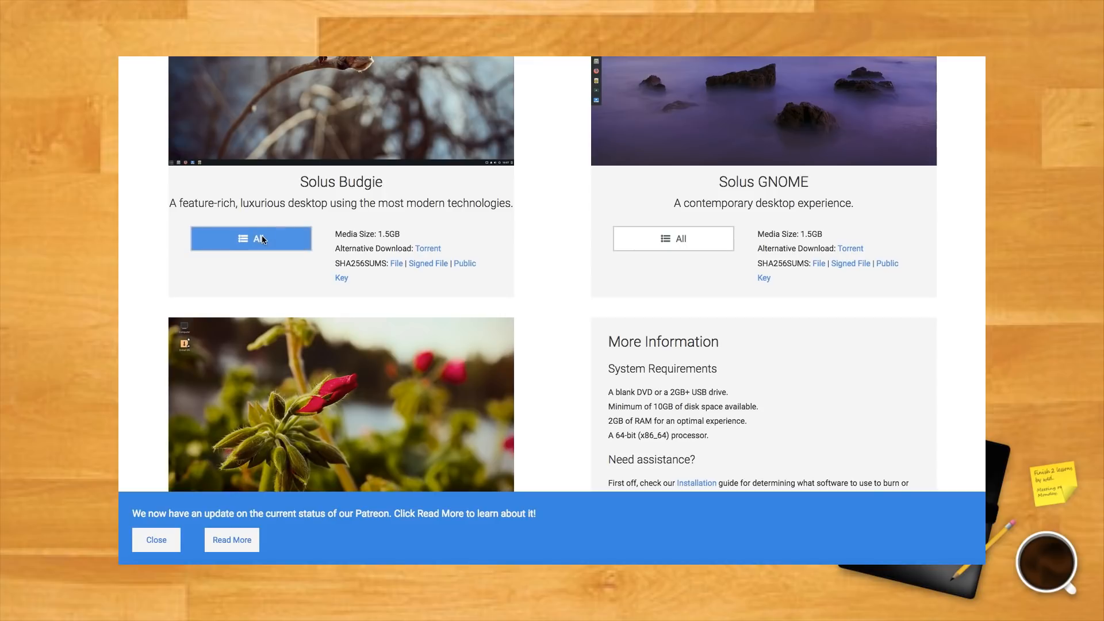
left_click(251, 238)
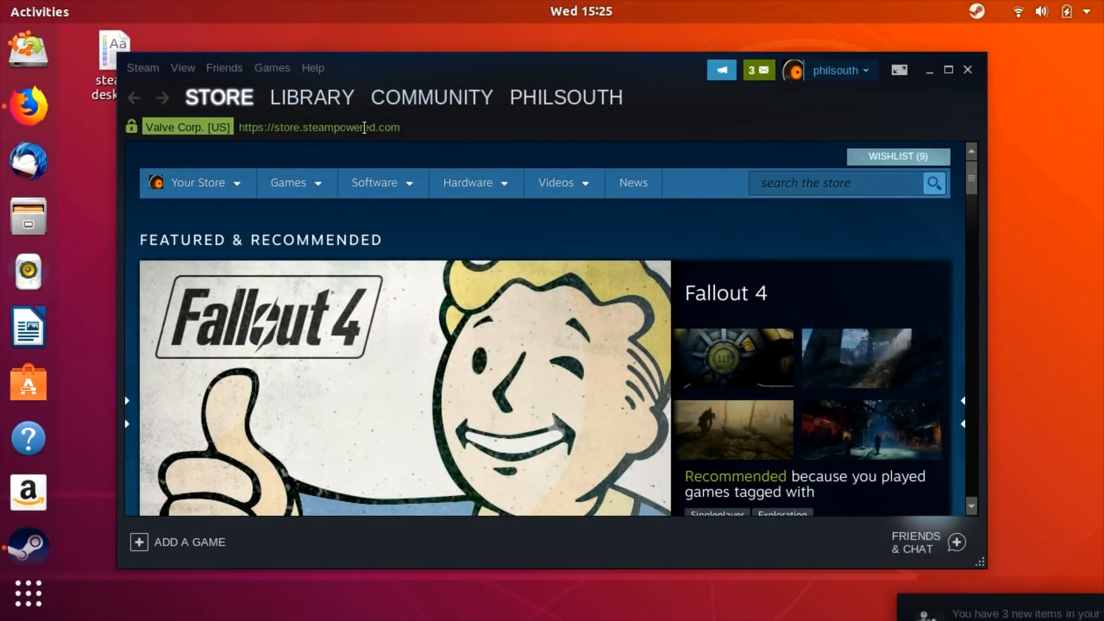
- In the SteamOS + Linux library, check FEZ's install disk space and dismiss the prompt
left_click(311, 97)
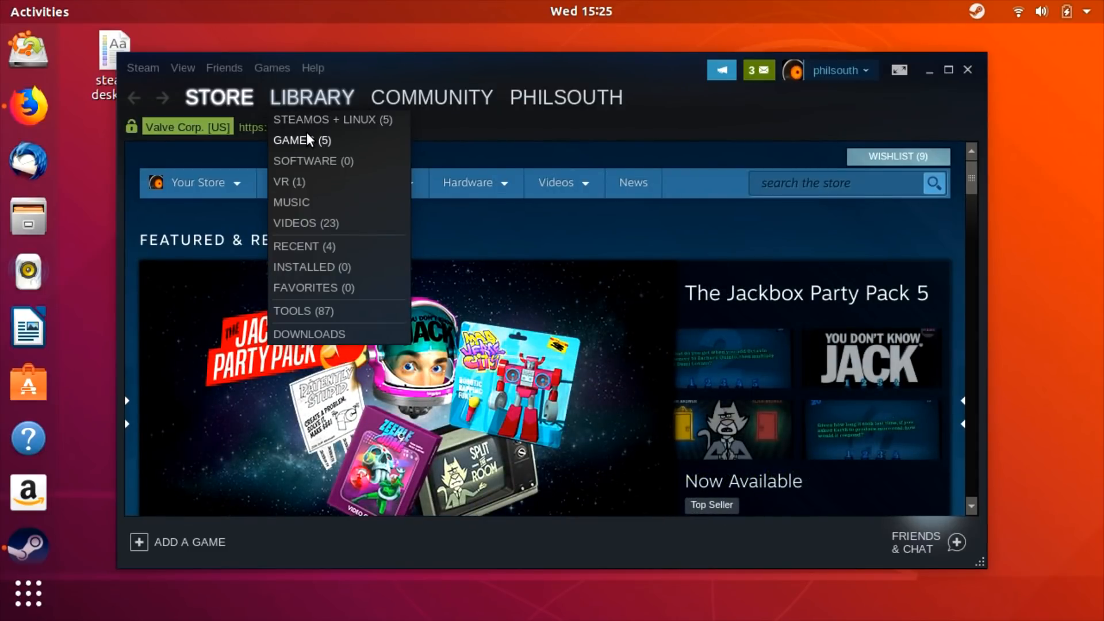
mouse_move(313, 123)
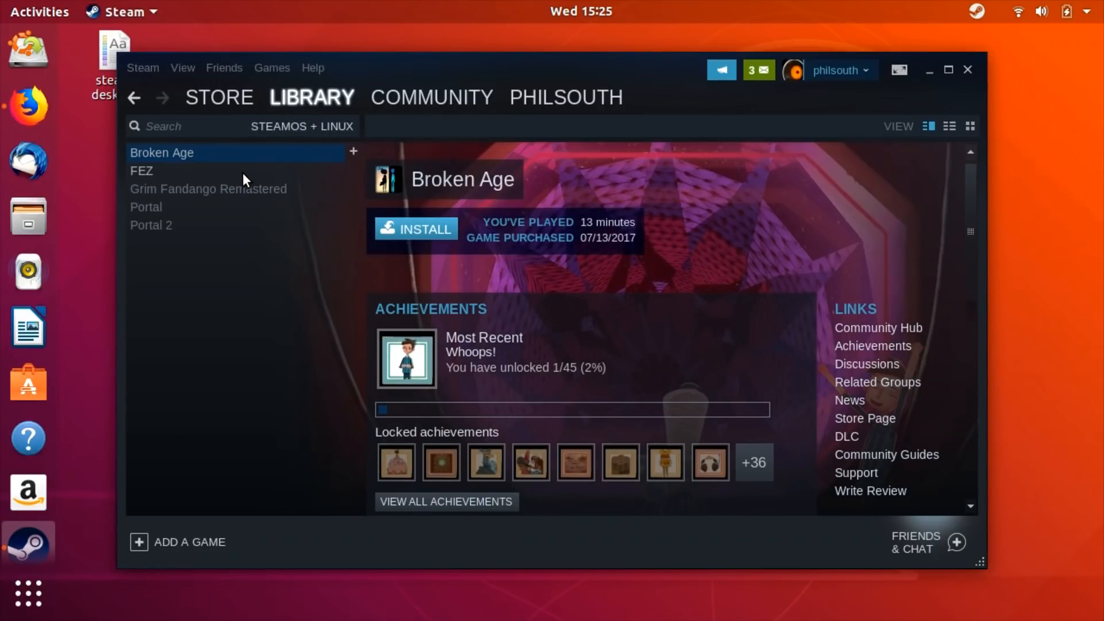
left_click(141, 170)
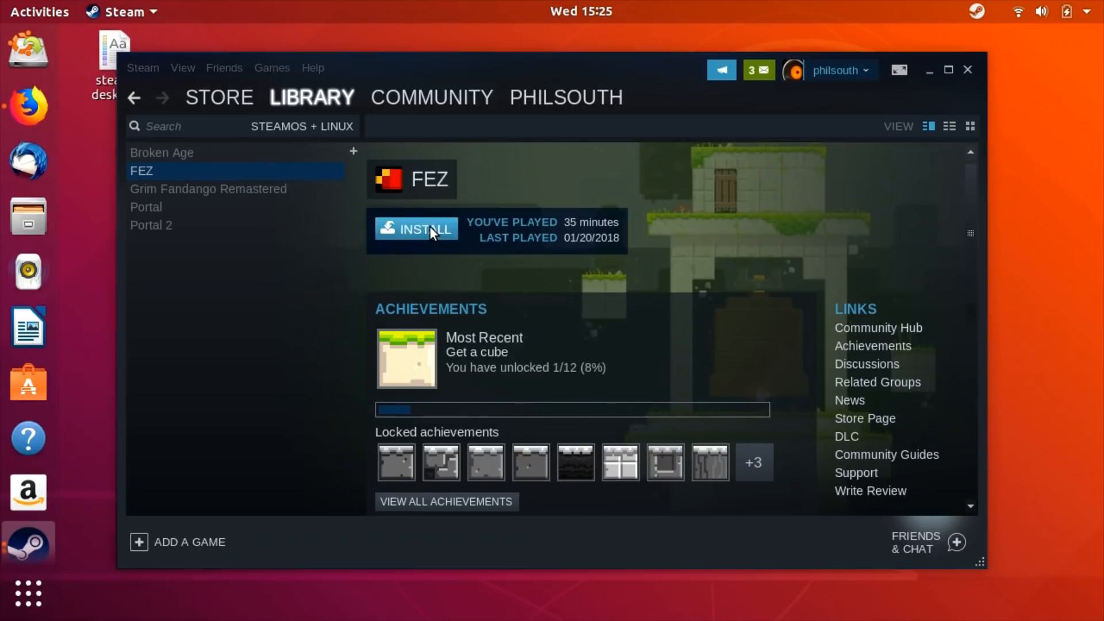
left_click(416, 229)
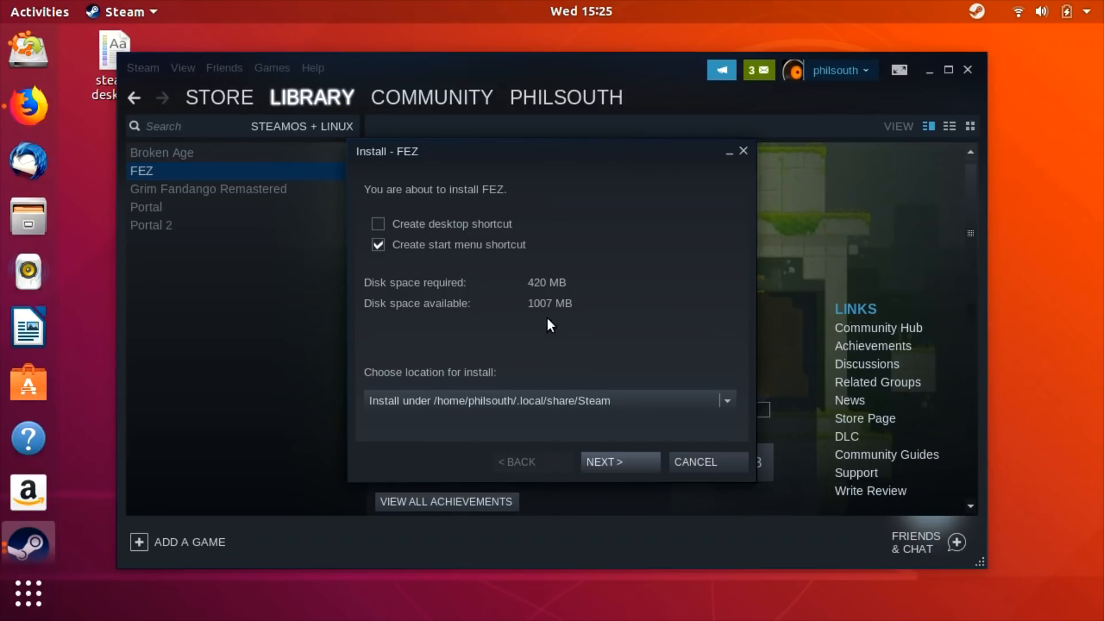
mouse_move(646, 359)
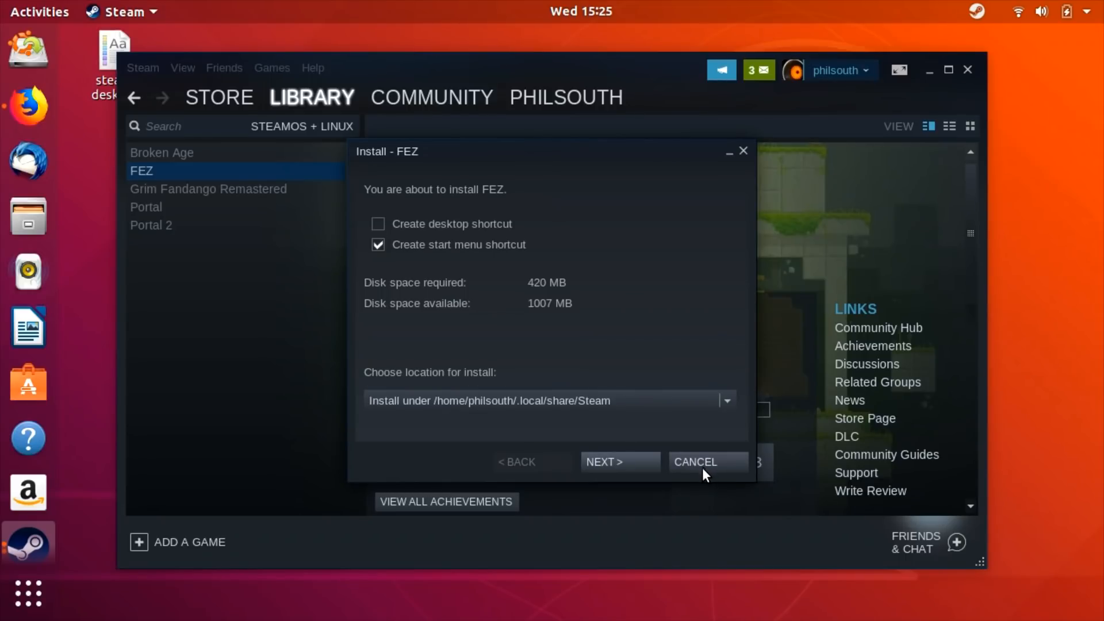
left_click(695, 463)
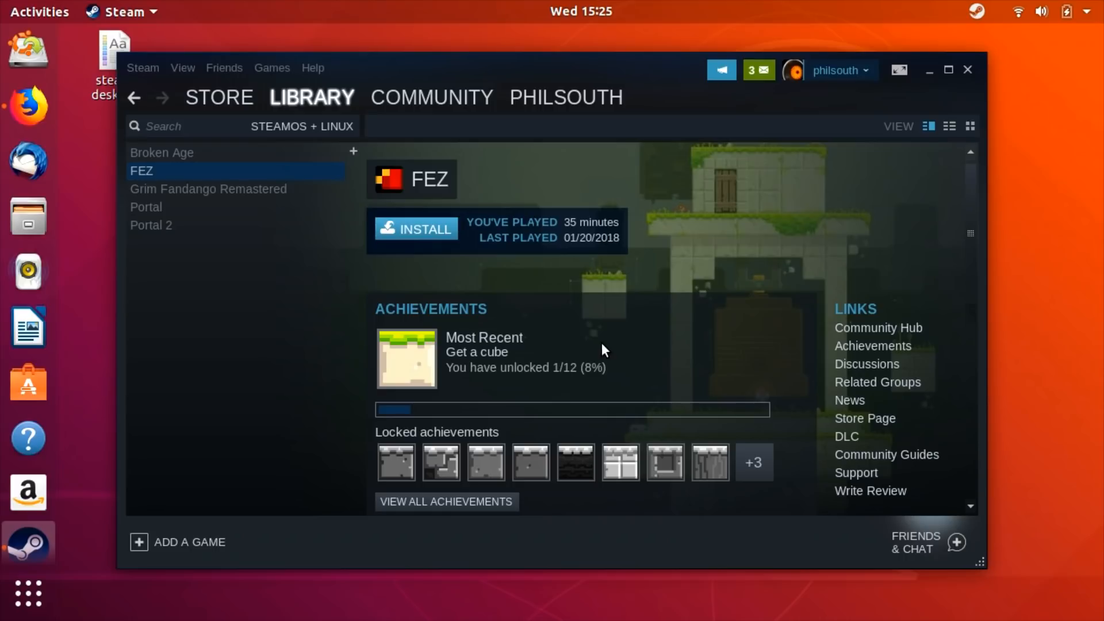
mouse_move(286, 205)
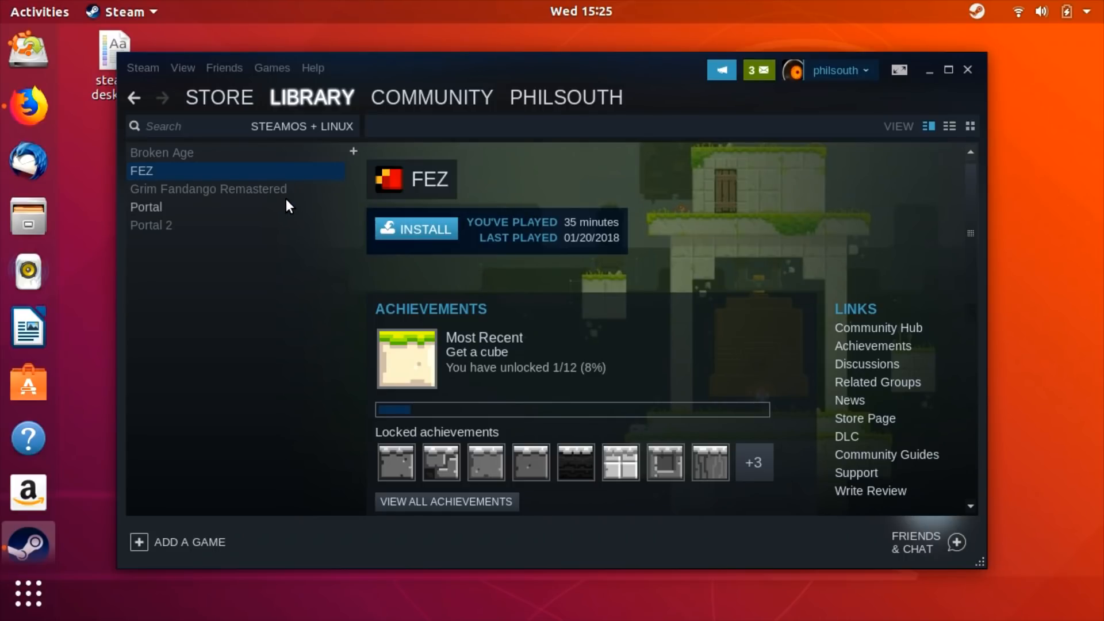
- Check Grim Fandango Remastered's install disk space and dismiss the prompt
left_click(209, 189)
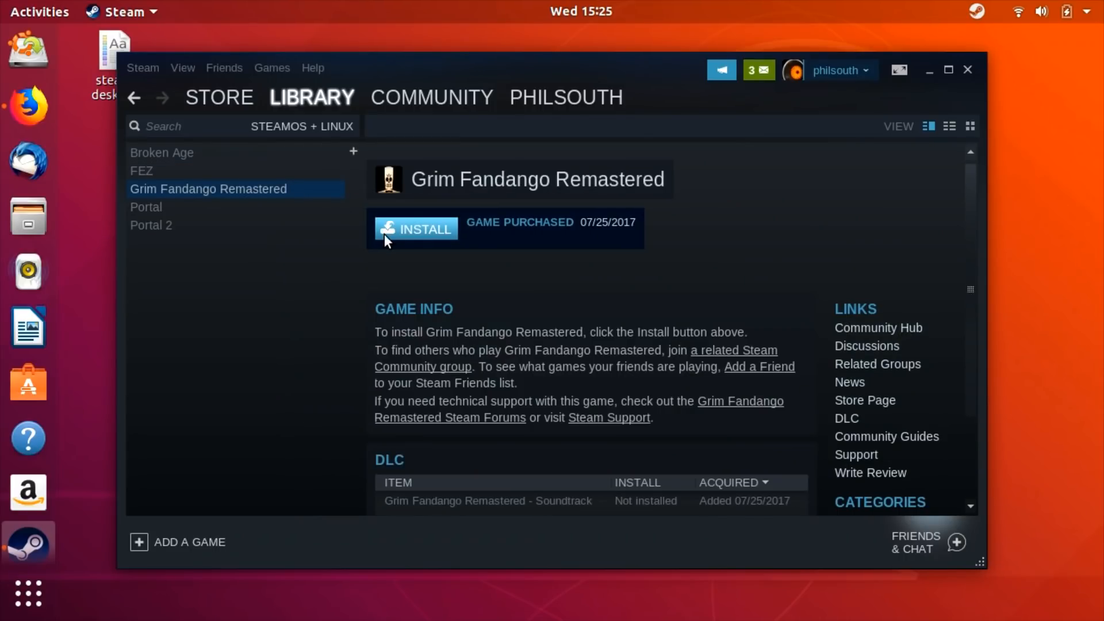
left_click(416, 229)
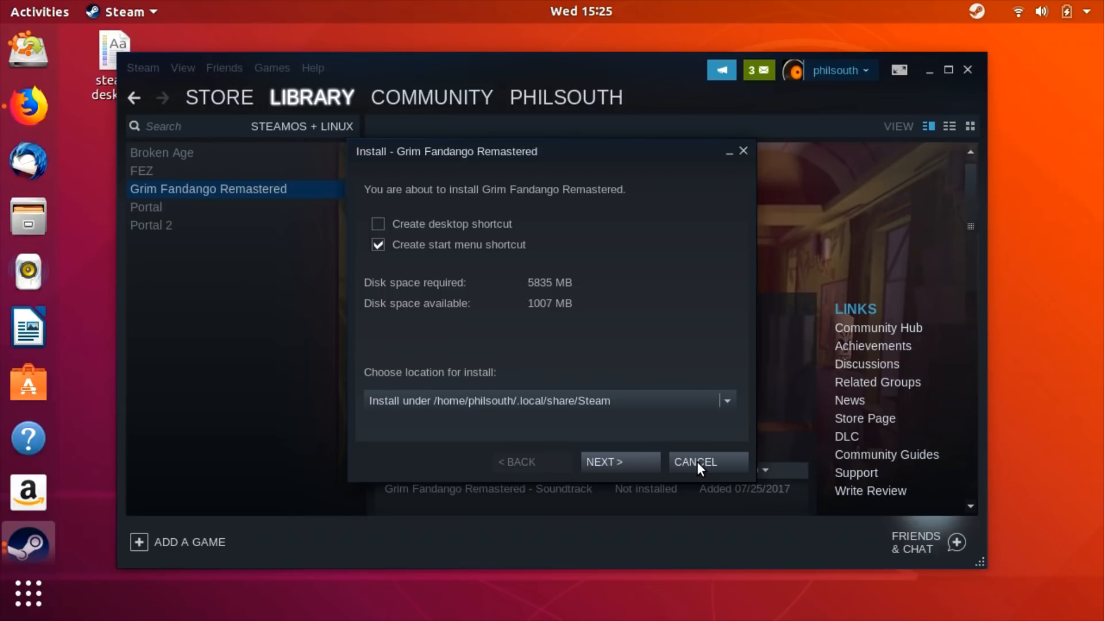
left_click(694, 462)
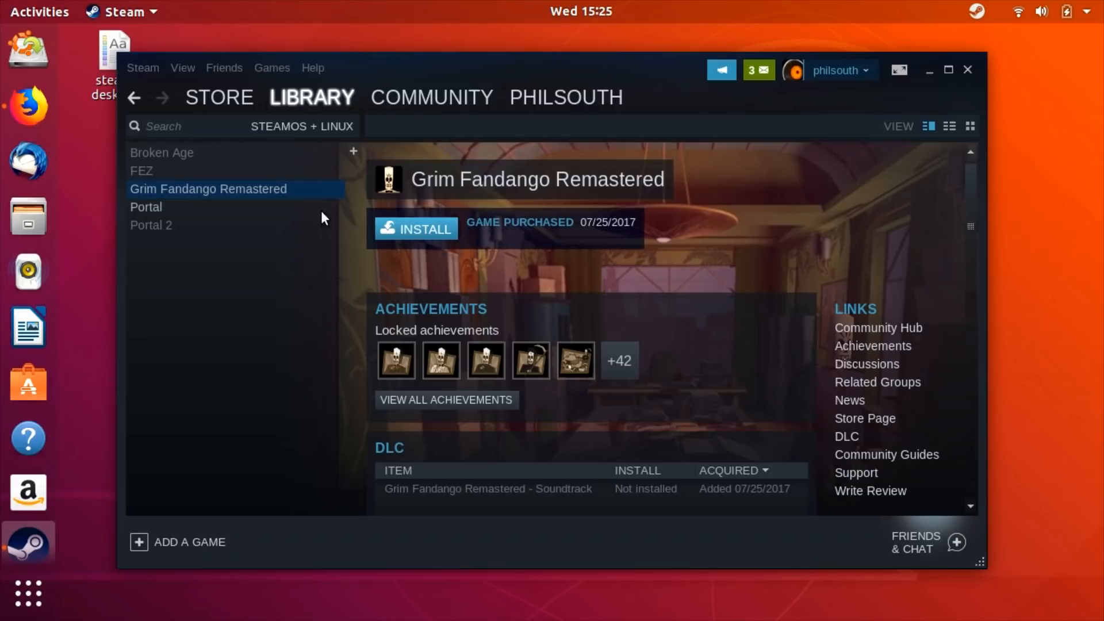
left_click(146, 206)
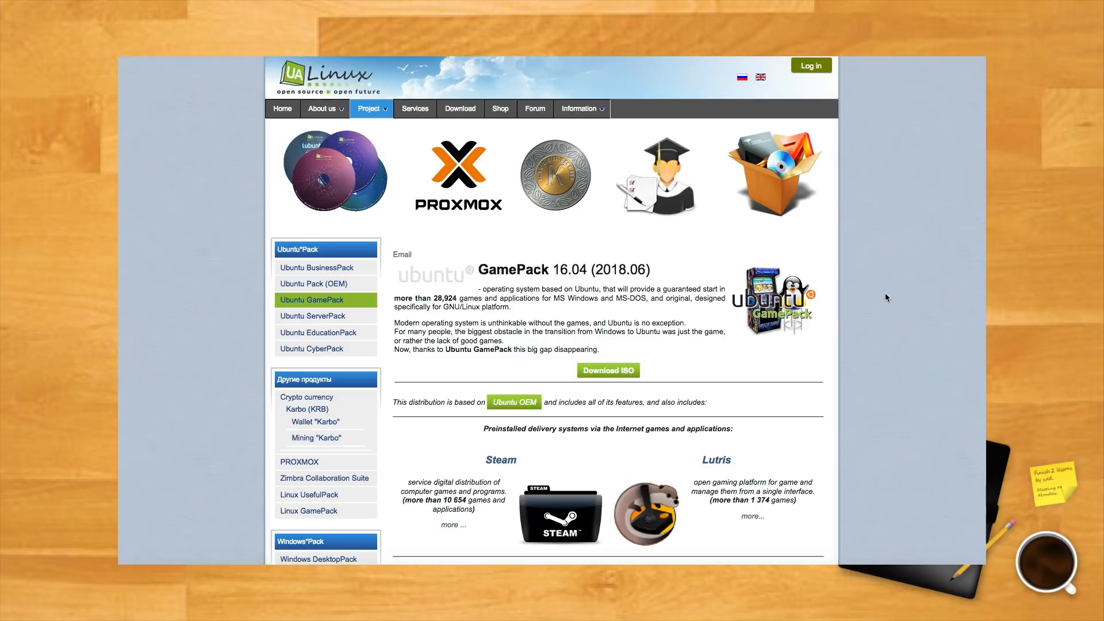
- Read down the Ubuntu GamePack page through the PlayOnLinux, Wine, CrossOver and DOSBox sections
scroll("down", 3)
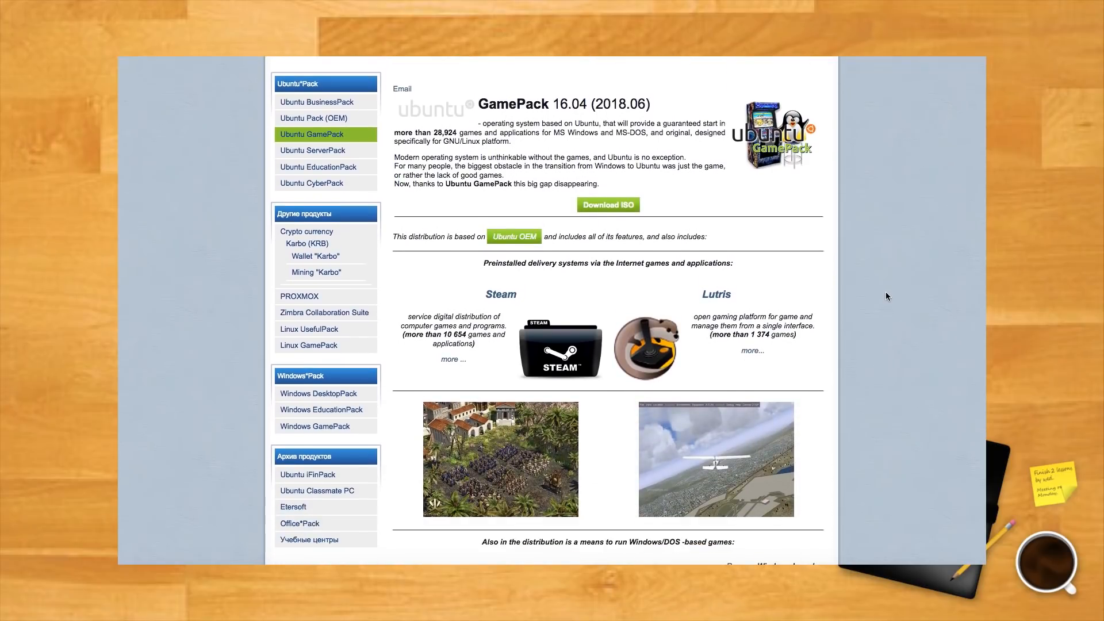
scroll("down", 3)
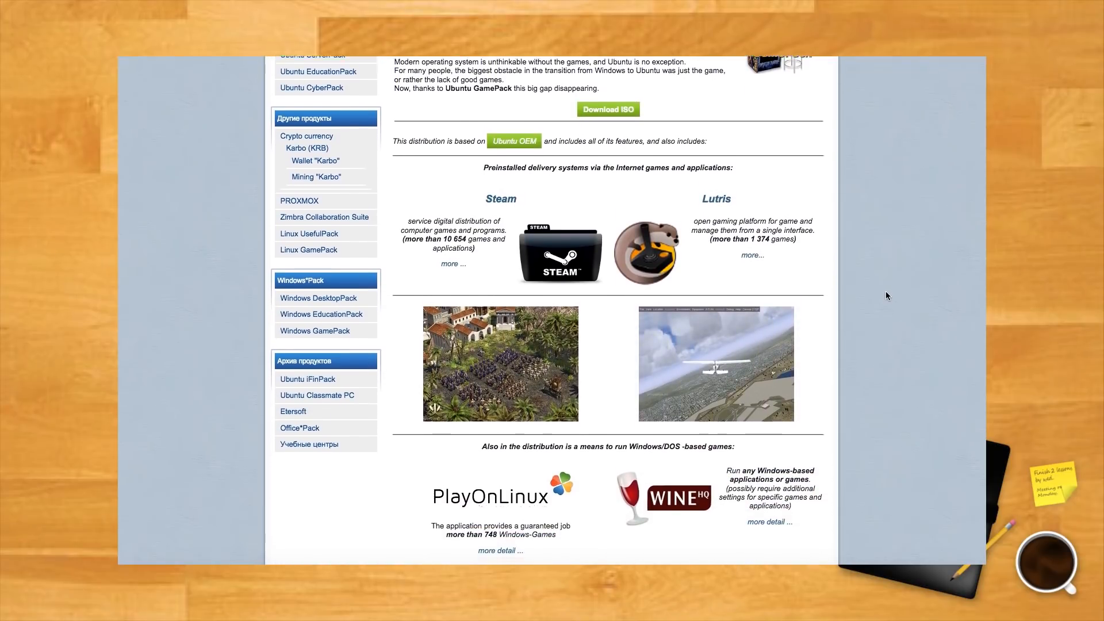
scroll("down", 3)
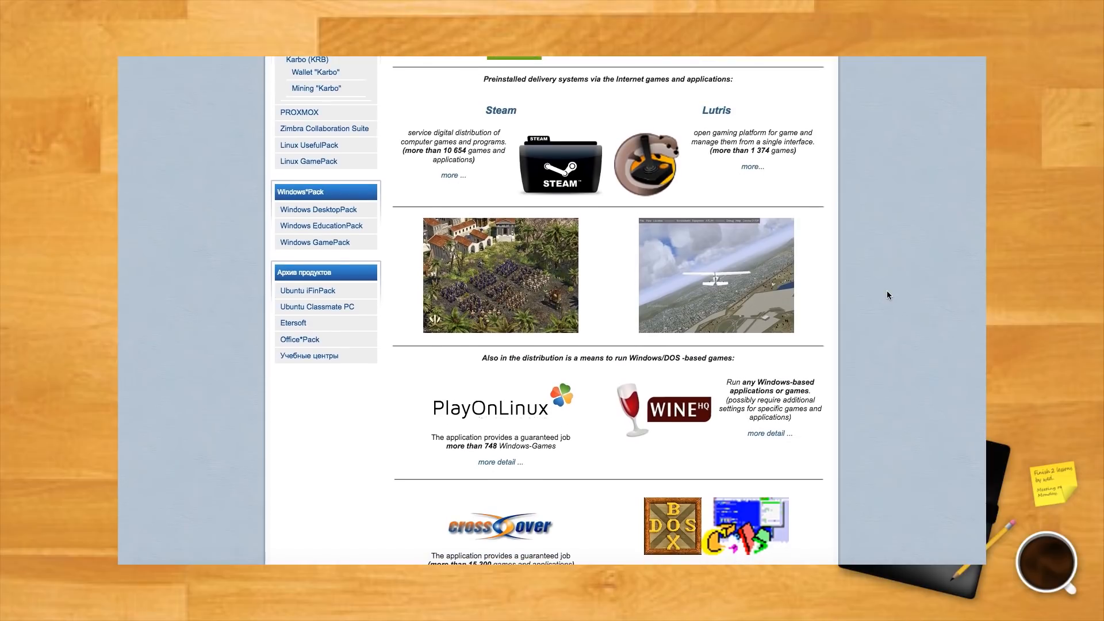
scroll("down", 3)
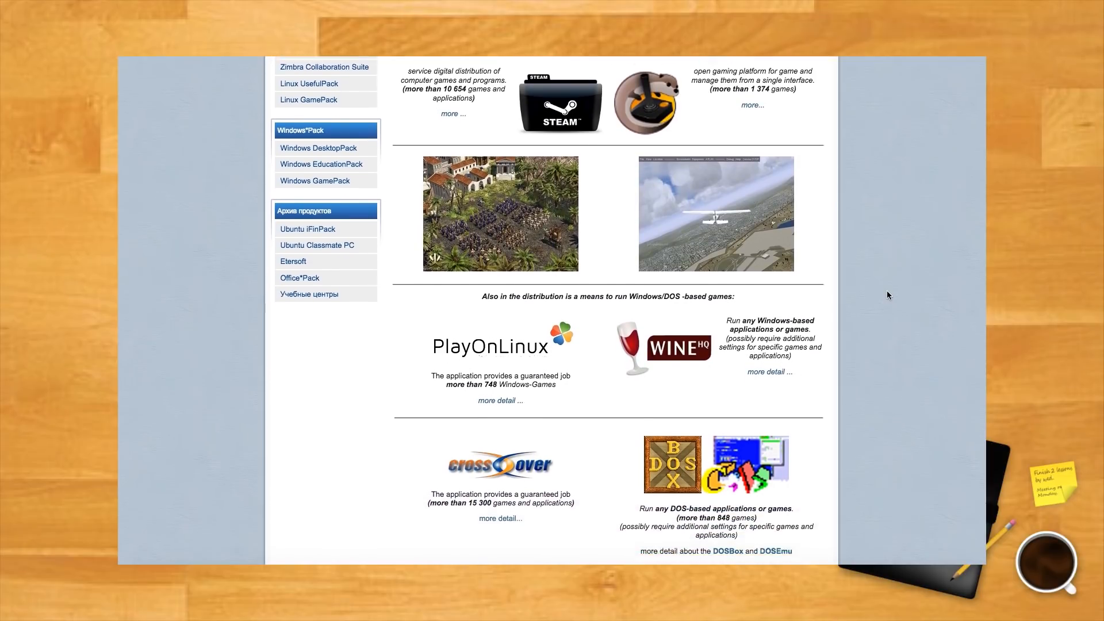
scroll("down", 3)
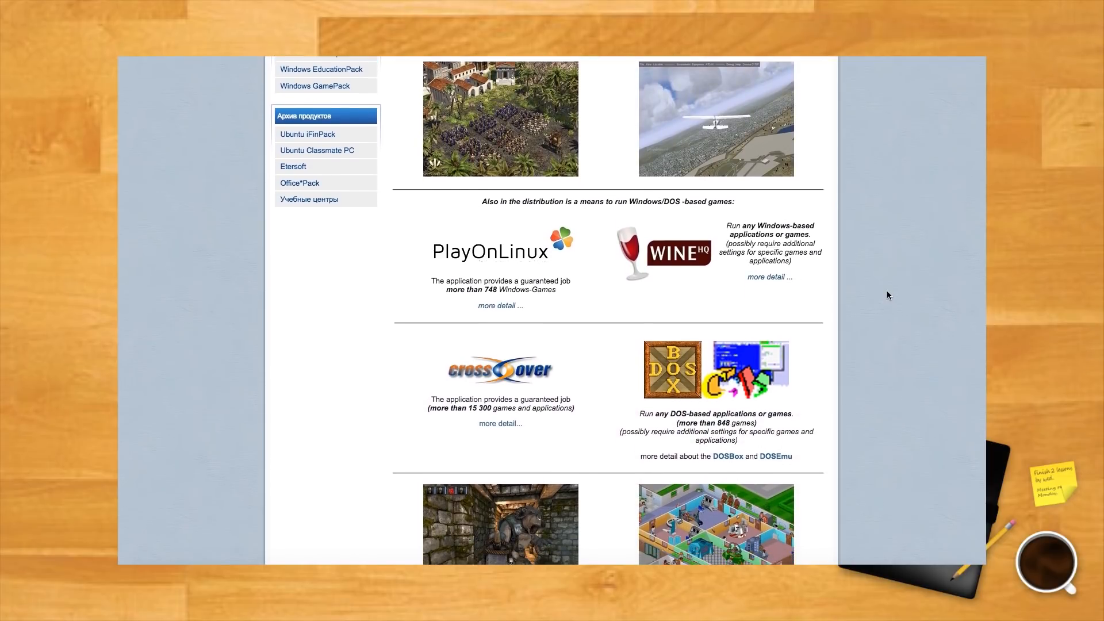
scroll("down", 3)
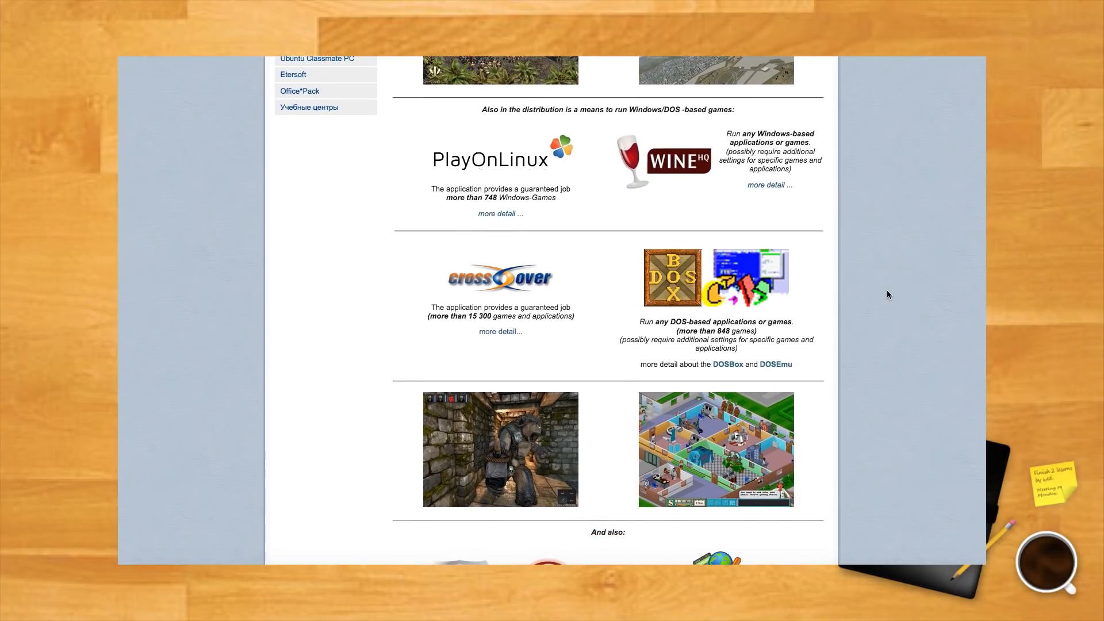
scroll("down", 3)
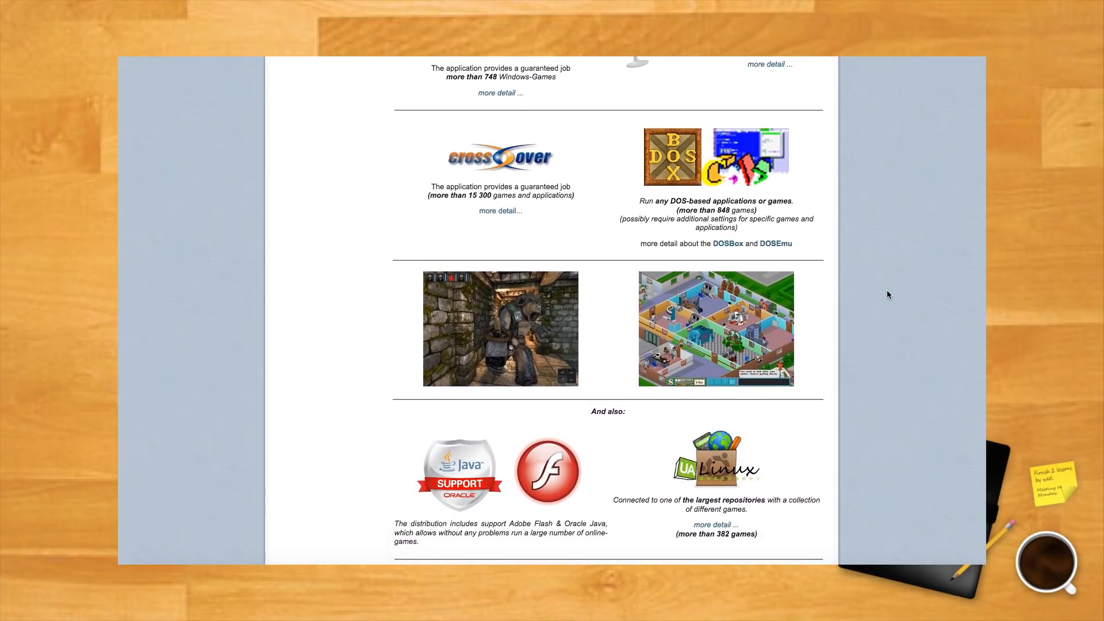
scroll("down", 3)
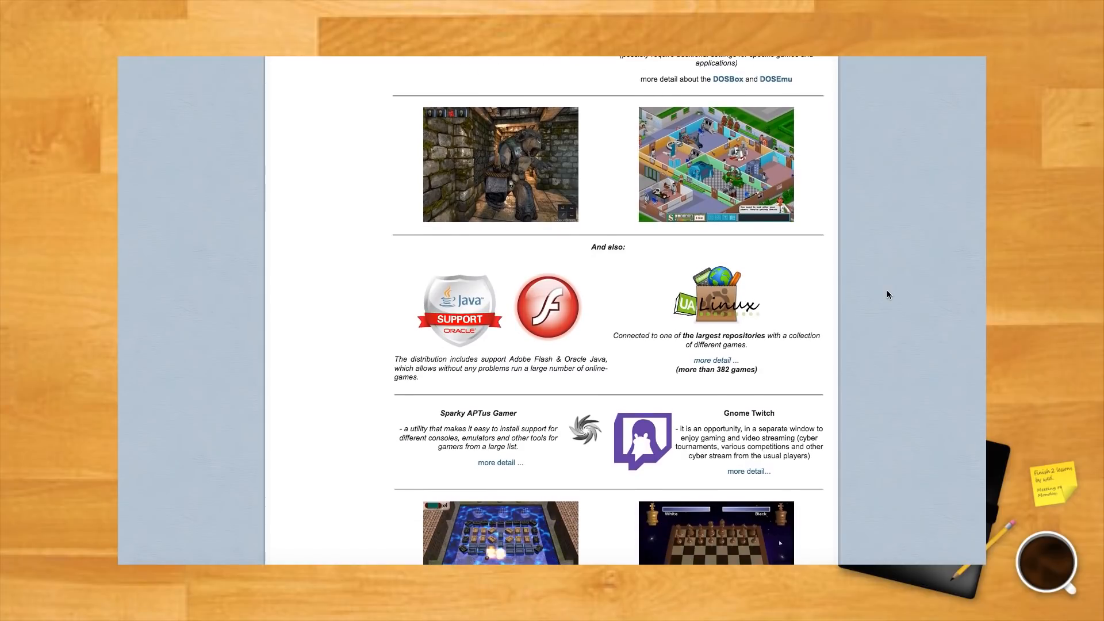
scroll("down", 3)
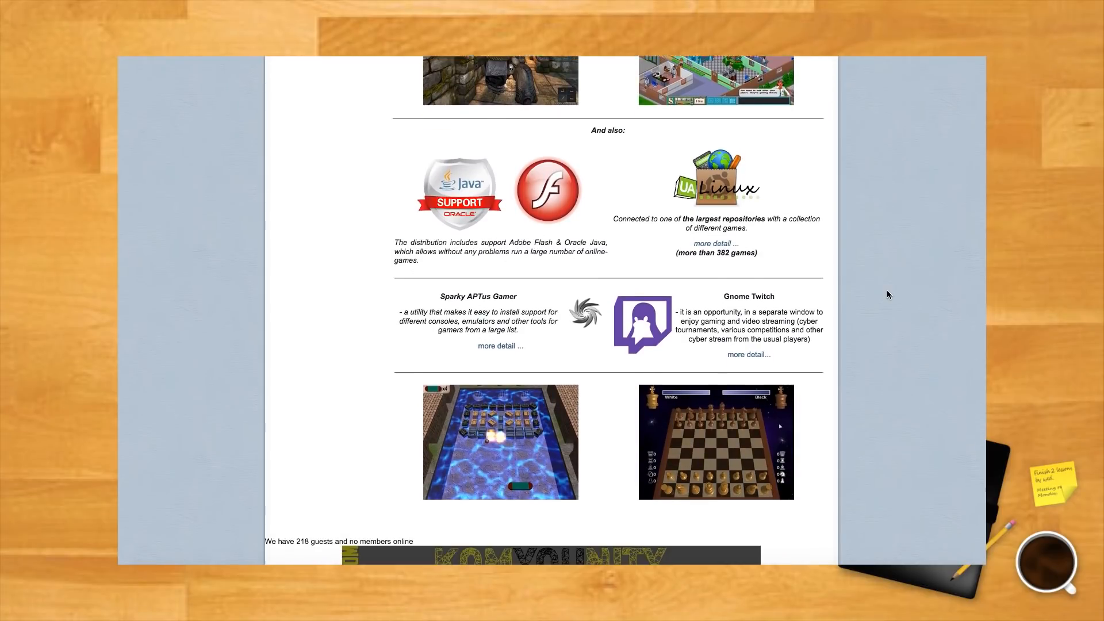
scroll("down", 3)
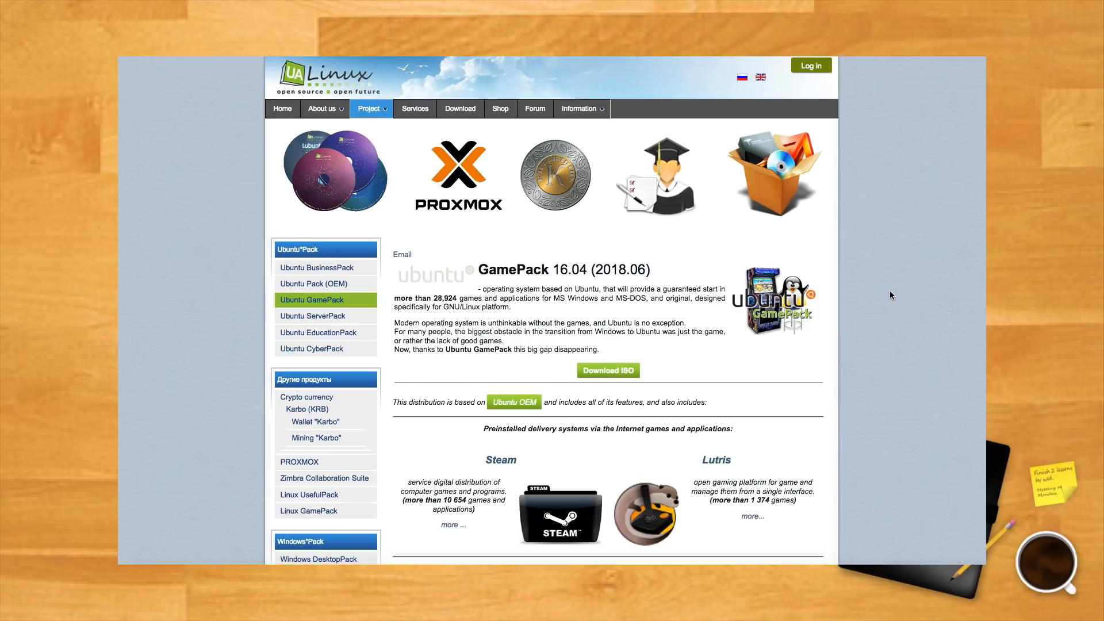
mouse_move(839, 314)
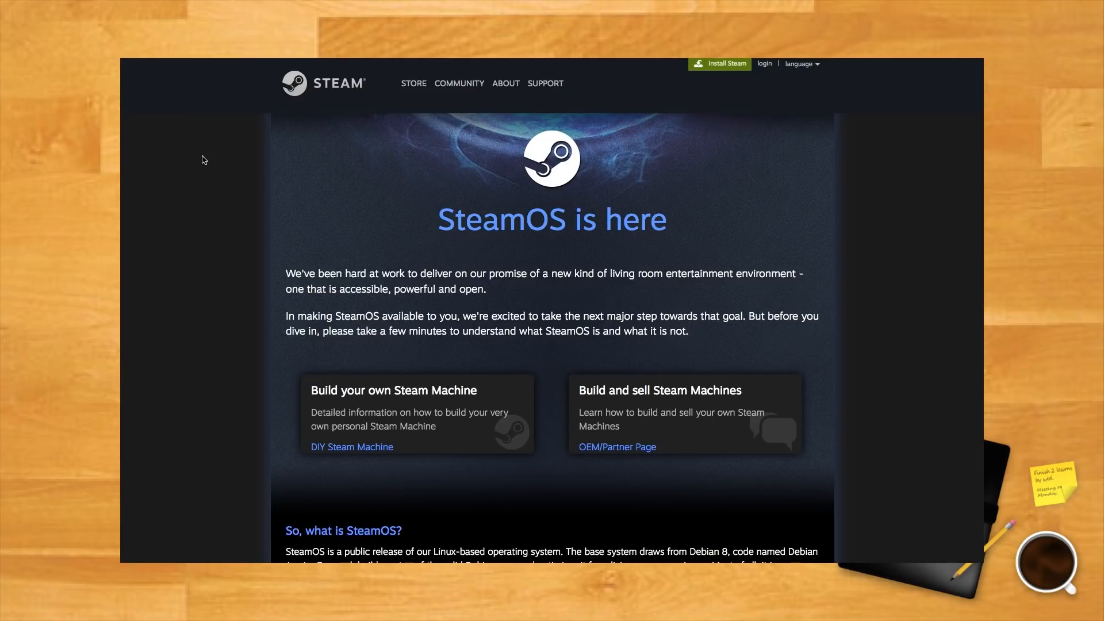
- Read through the SteamOS announcement page
scroll("down", 3)
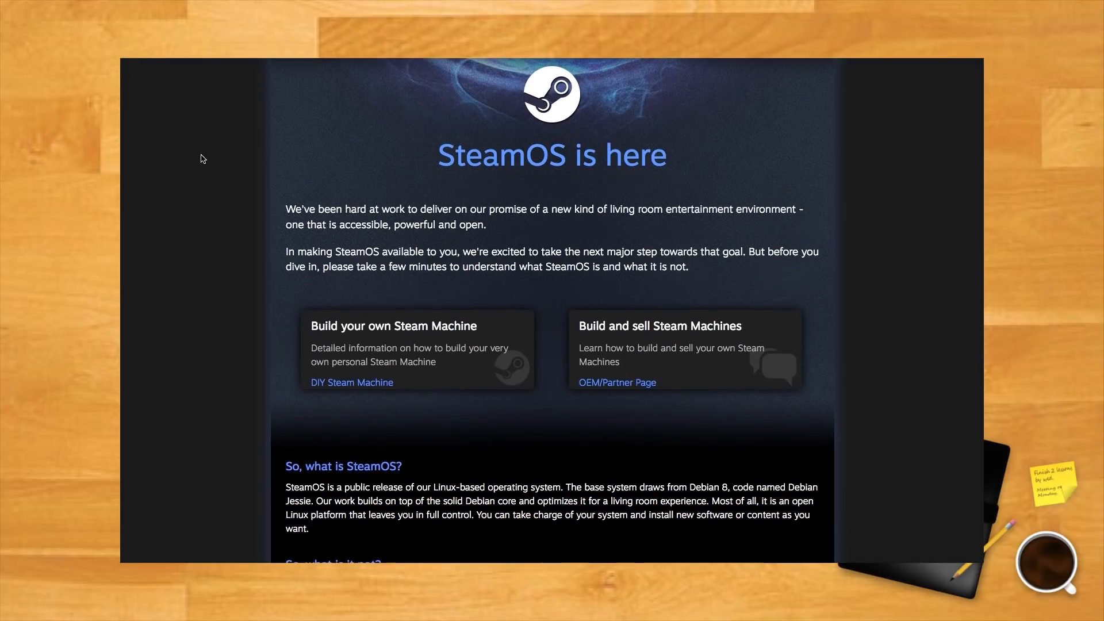
scroll("down", 3)
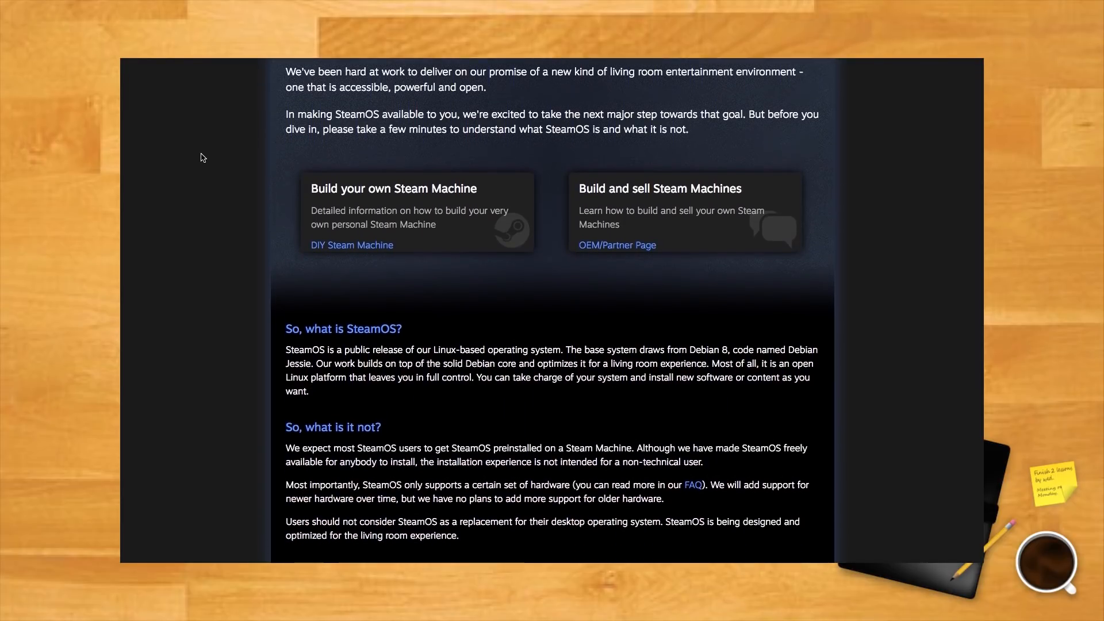
scroll("down", 3)
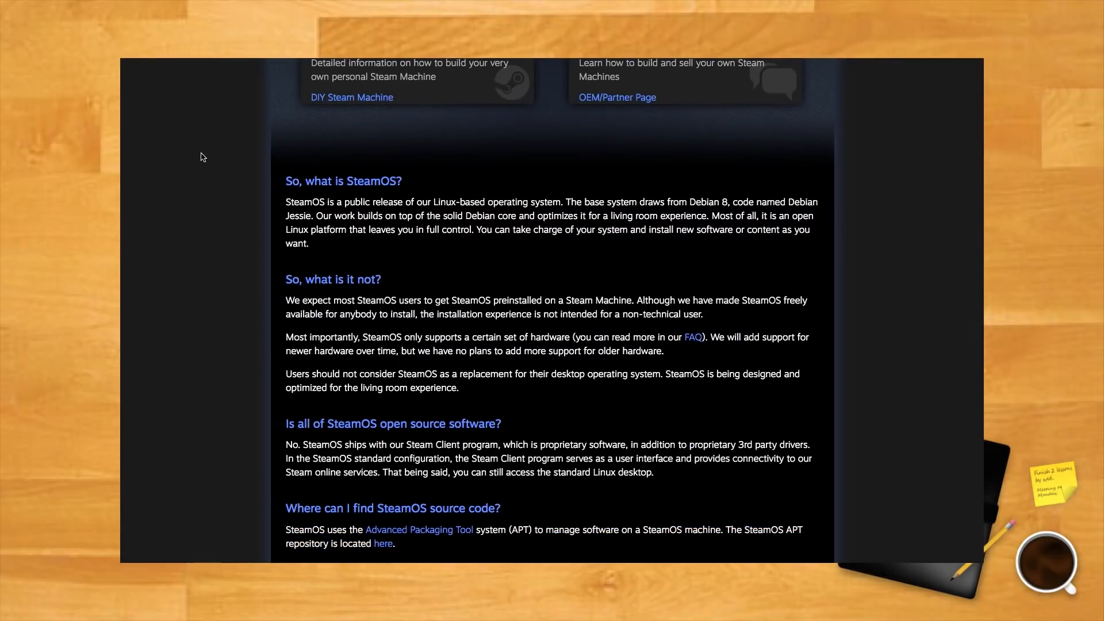
scroll("down", 3)
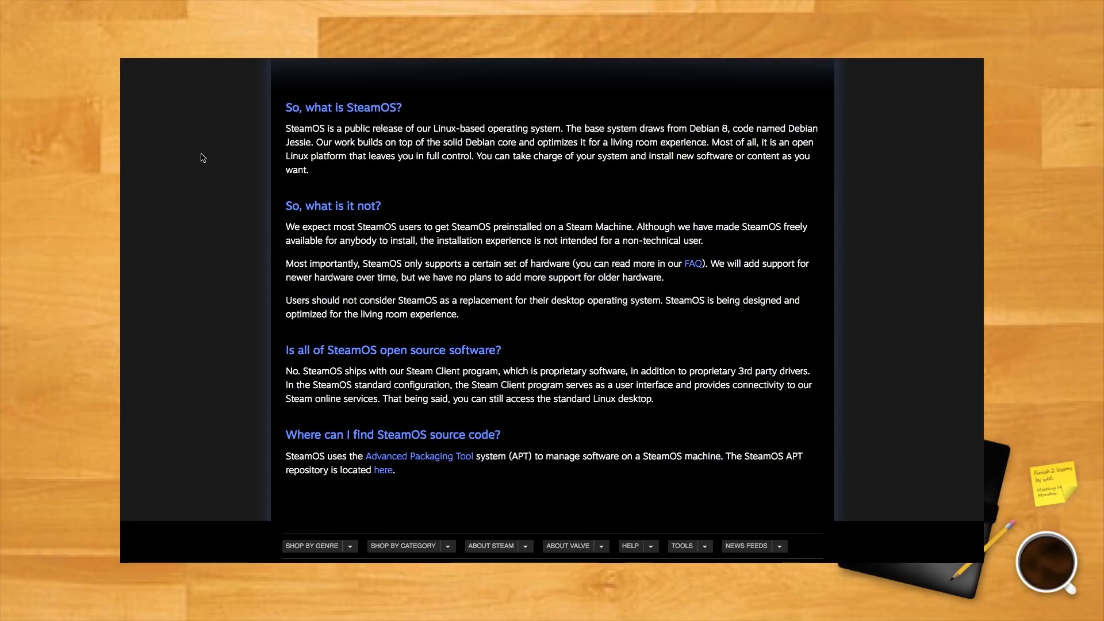
scroll("down", 3)
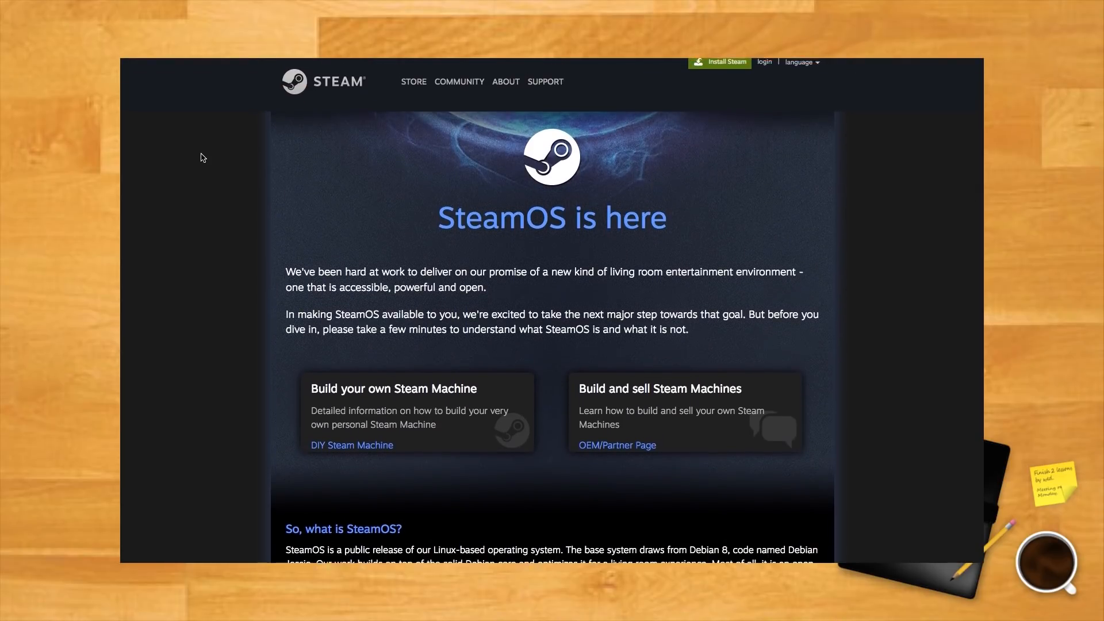
scroll("down", 3)
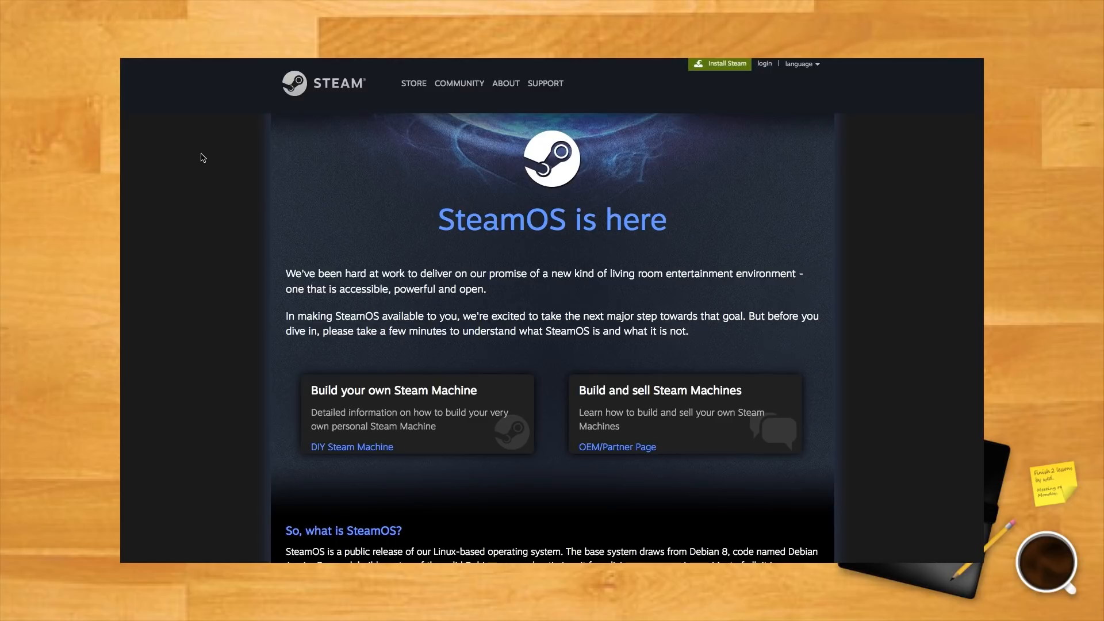
mouse_move(256, 224)
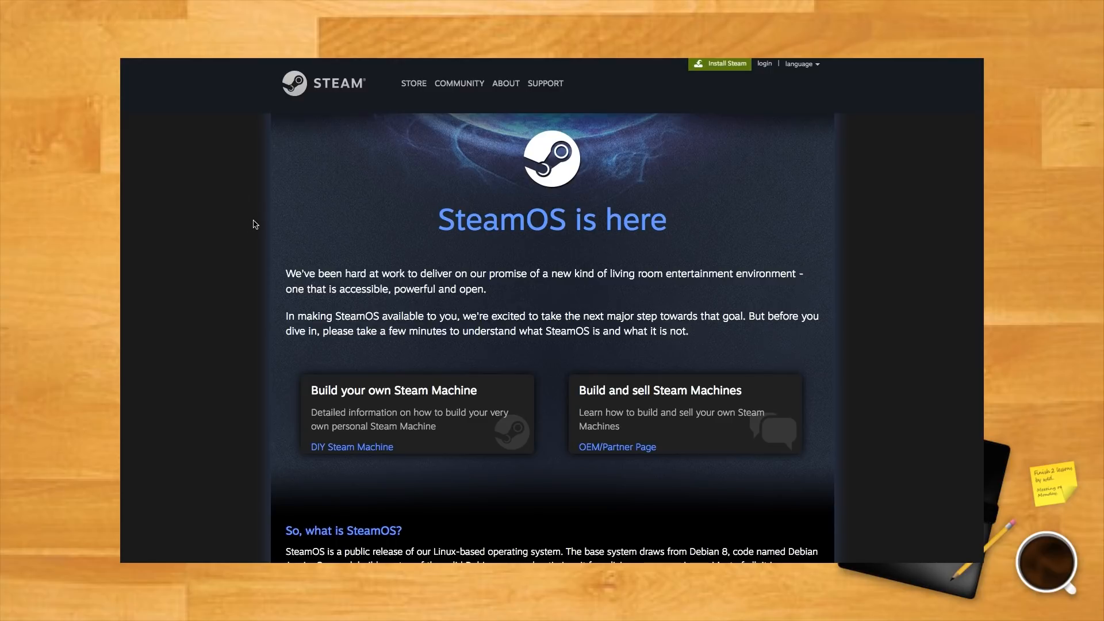
mouse_move(384, 442)
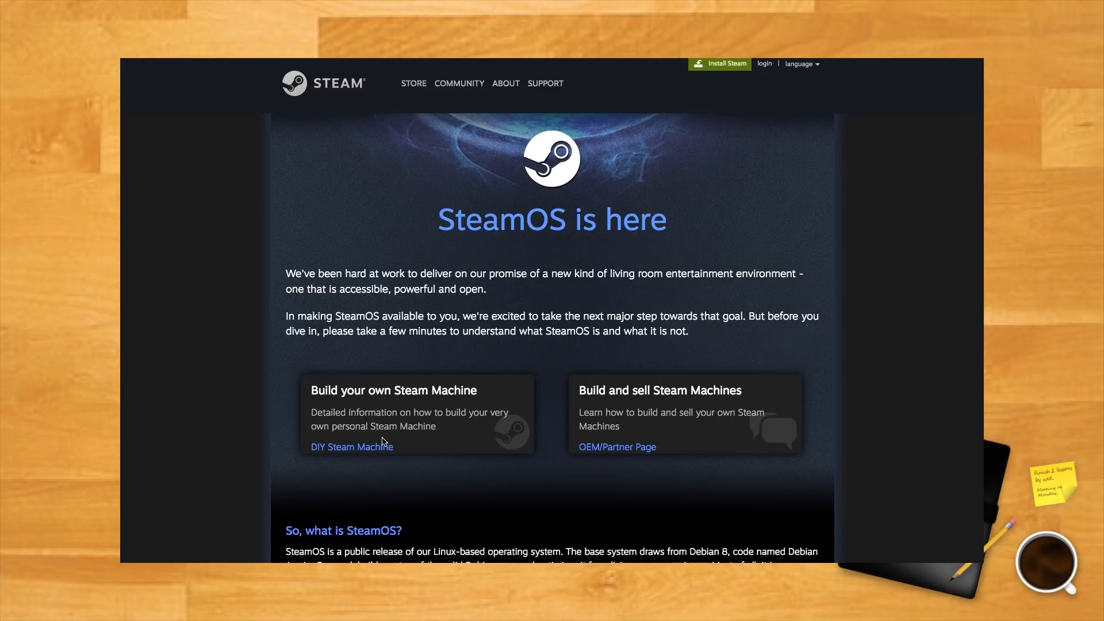
mouse_move(352, 446)
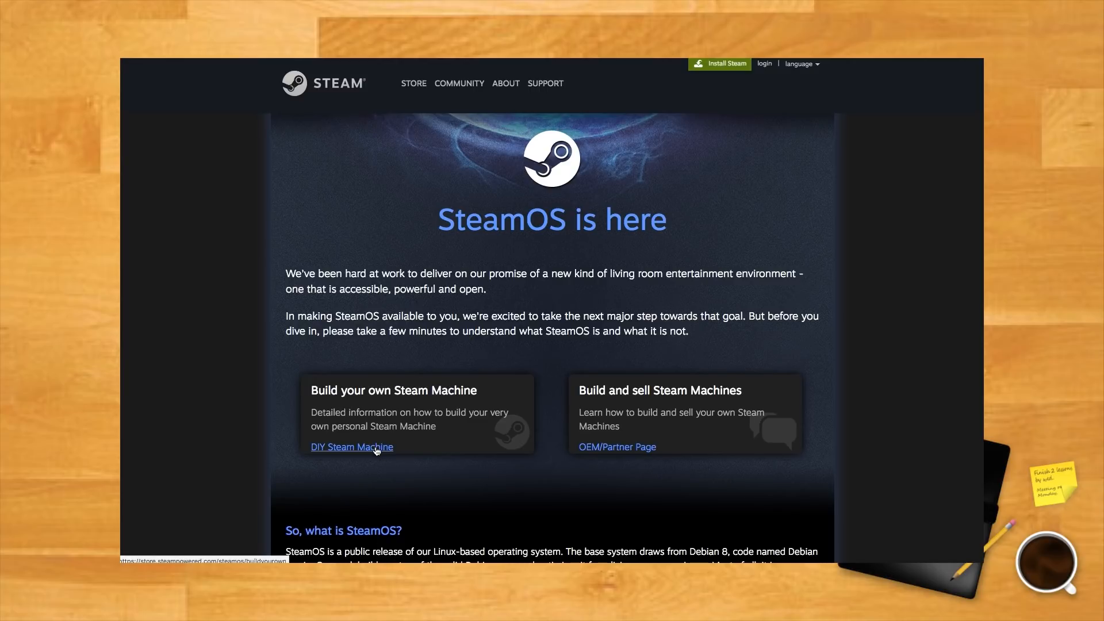
- Open the build-your-own Steam Machine guide and read its hardware requirements
left_click(352, 446)
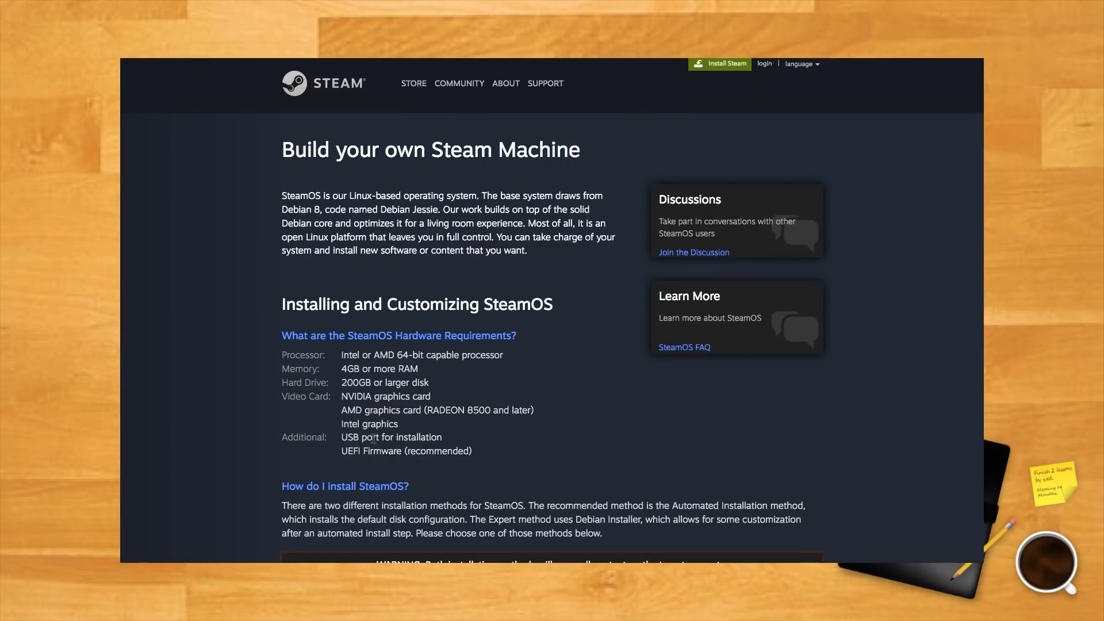
mouse_move(258, 340)
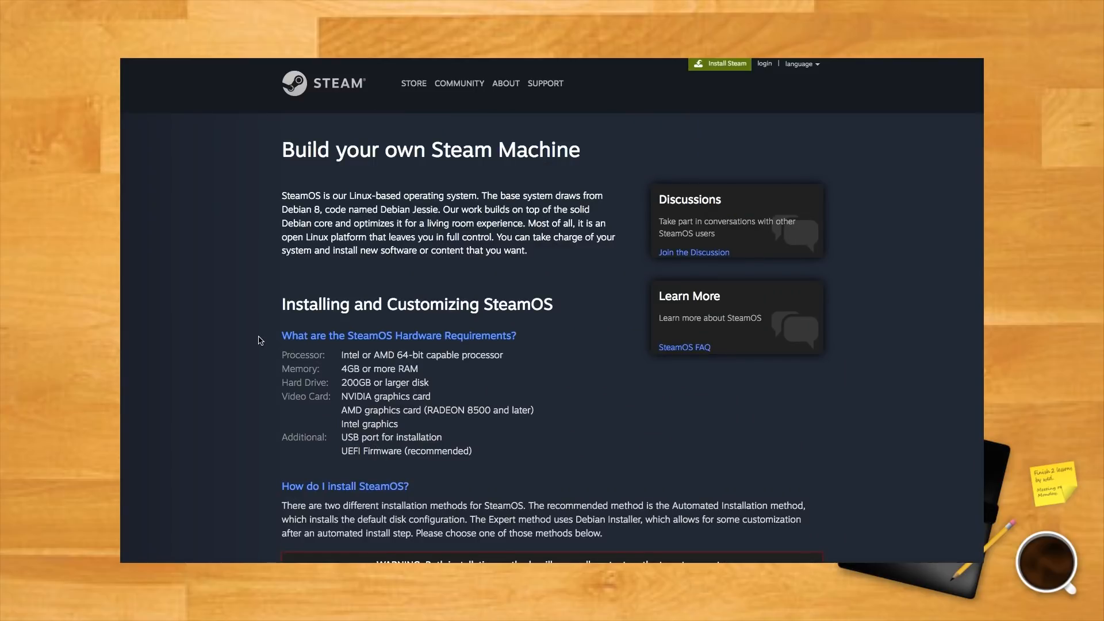
scroll("down", 3)
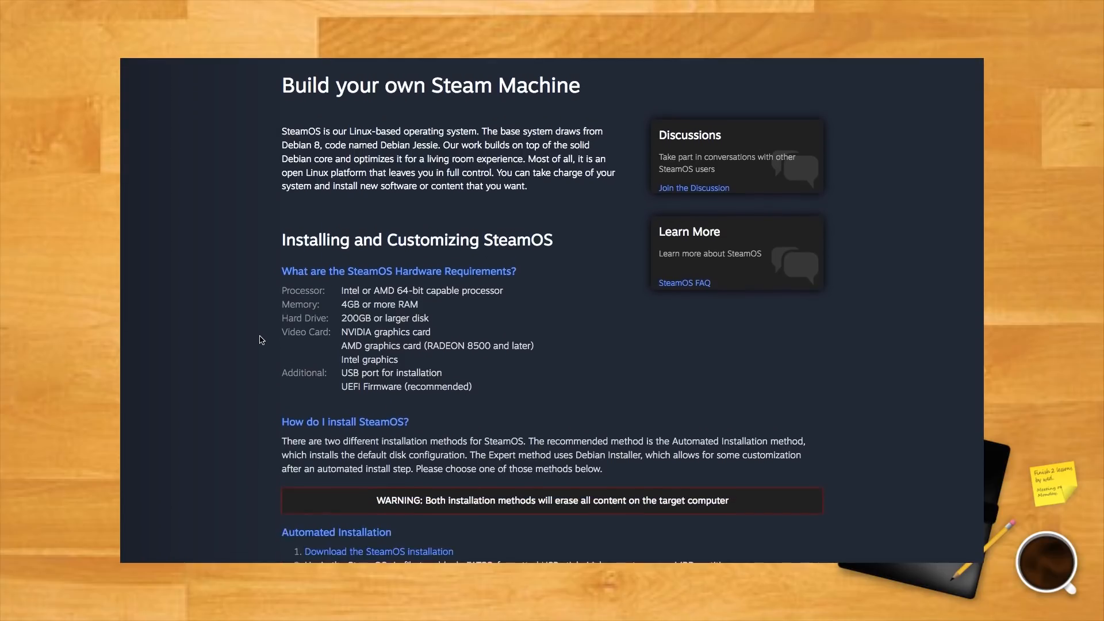
scroll("down", 3)
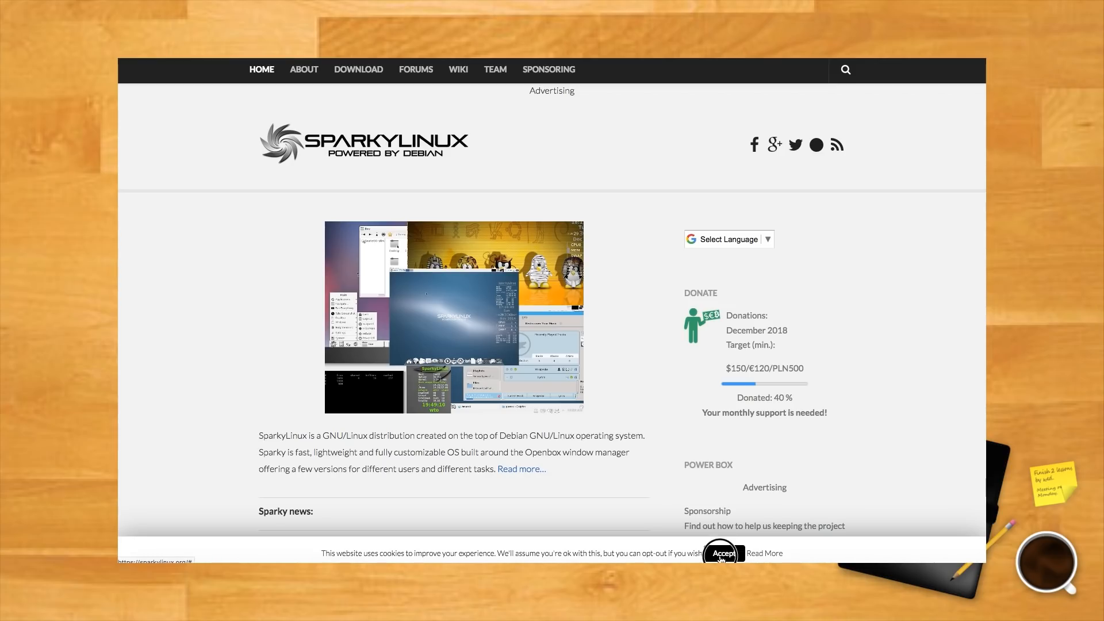
- Dismiss the SparkyLinux cookie notice and look over the home page
left_click(724, 553)
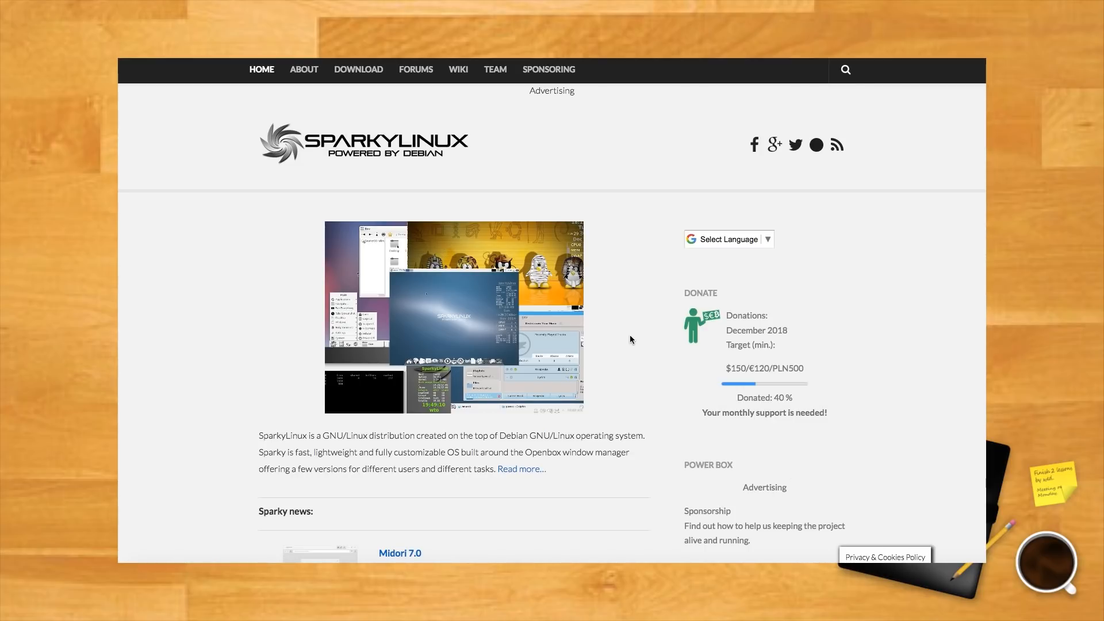
scroll("down", 3)
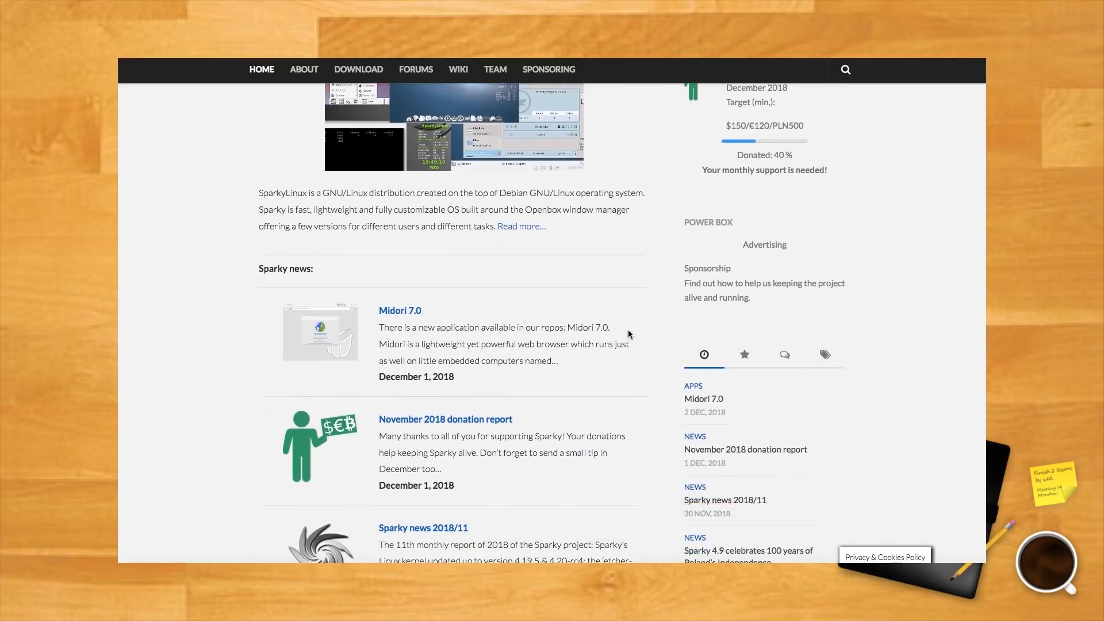
scroll("down", 3)
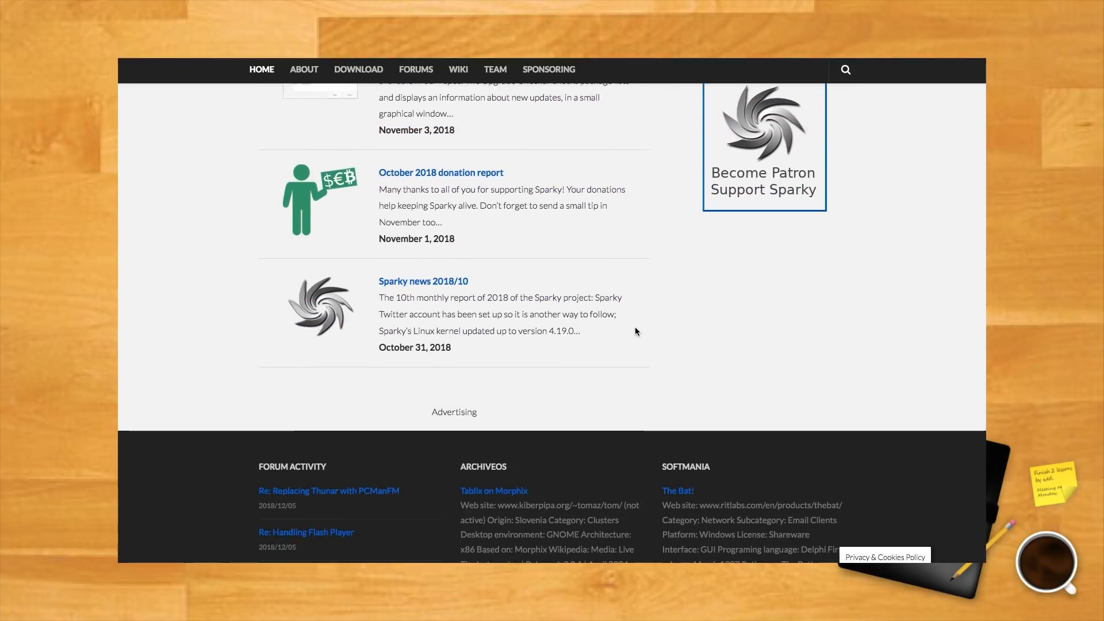
scroll("up", 3)
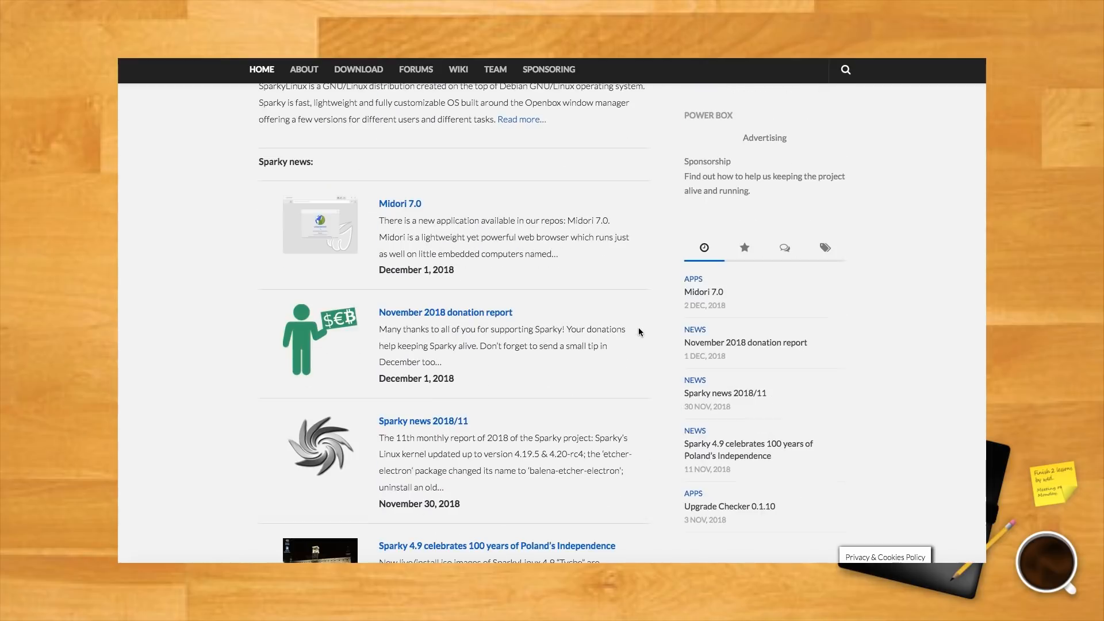
scroll("up", 3)
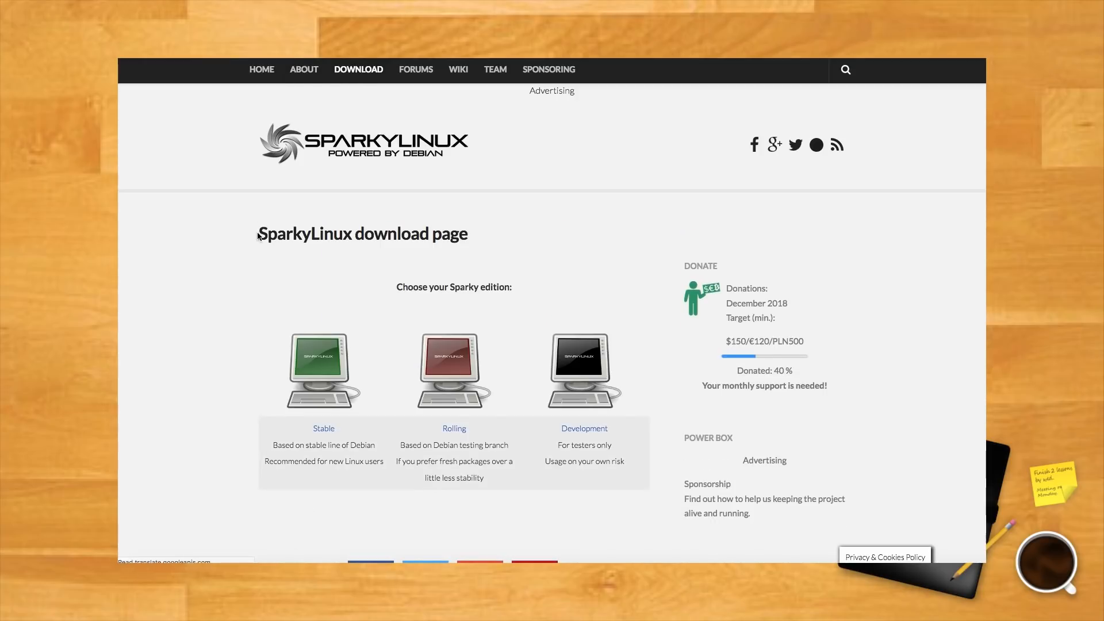
- Open the Stable edition from the SparkyLinux download choices
scroll("down", 3)
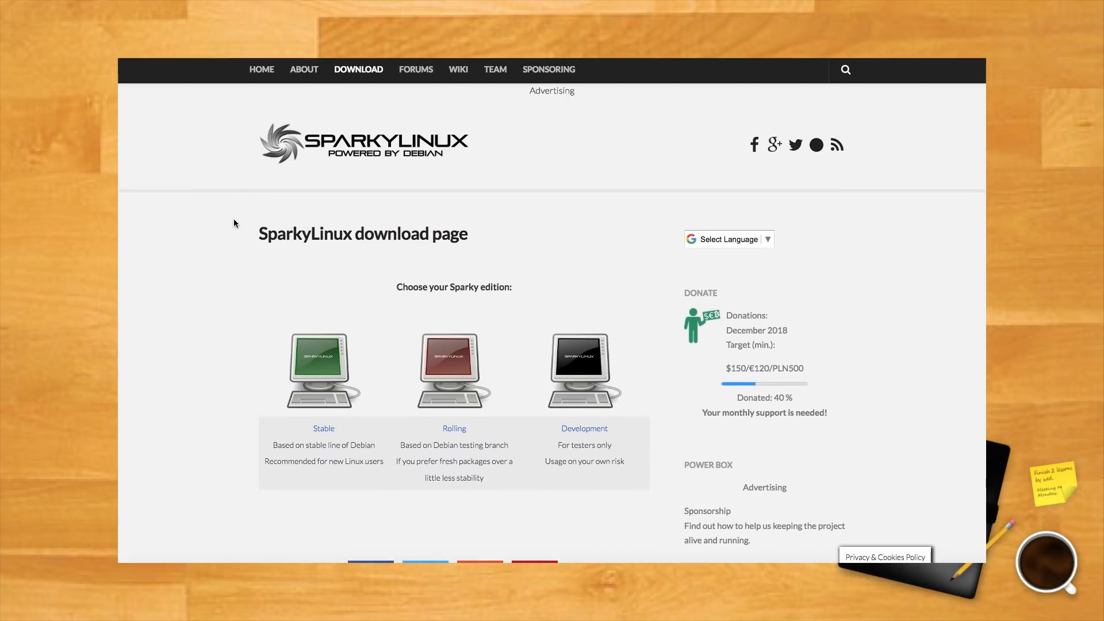
mouse_move(317, 356)
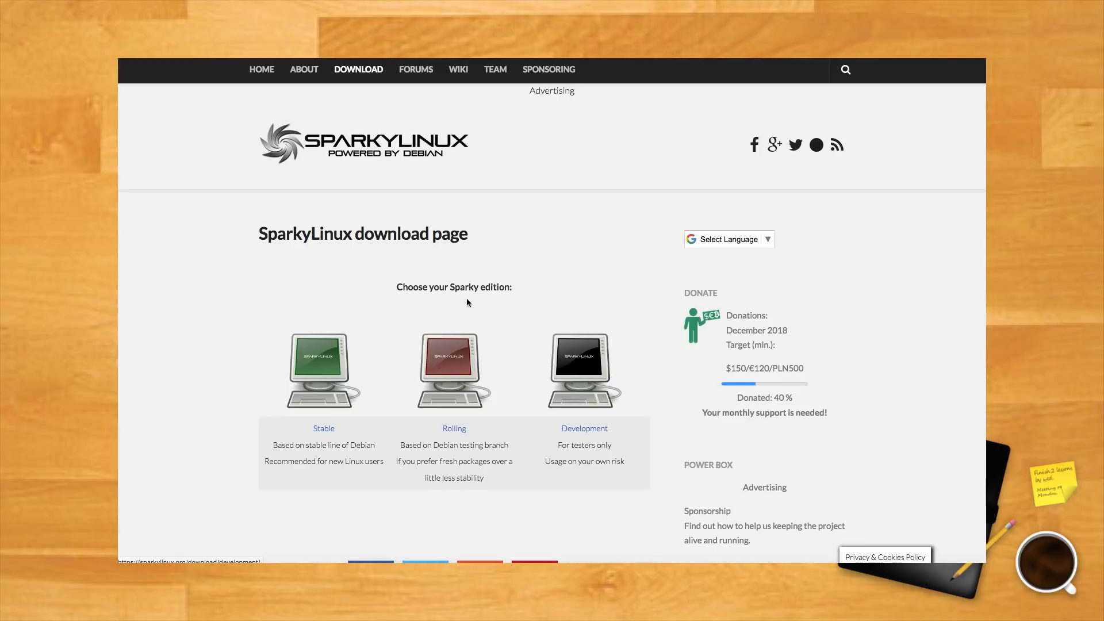
mouse_move(311, 365)
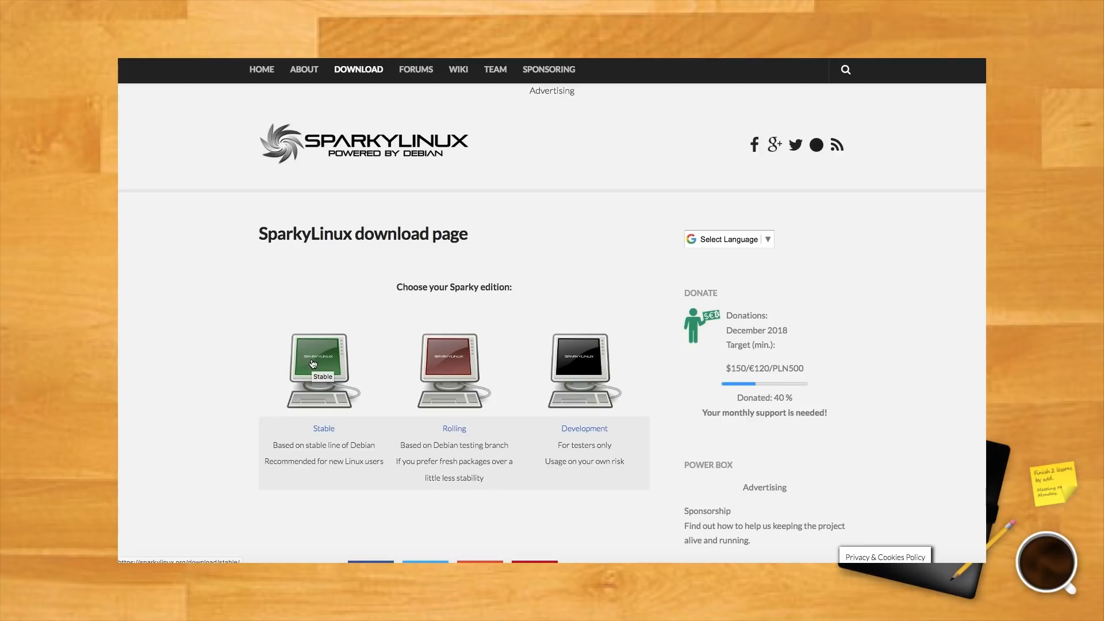
left_click(322, 369)
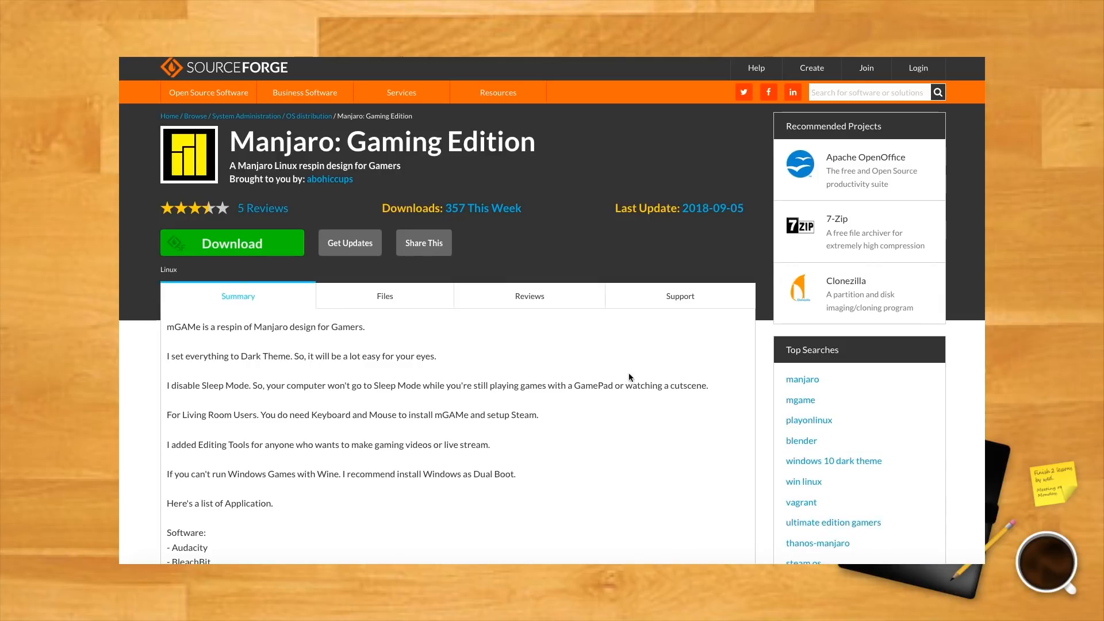
- Read the Manjaro Gaming Edition software, games, emulators and features lists
scroll("down", 3)
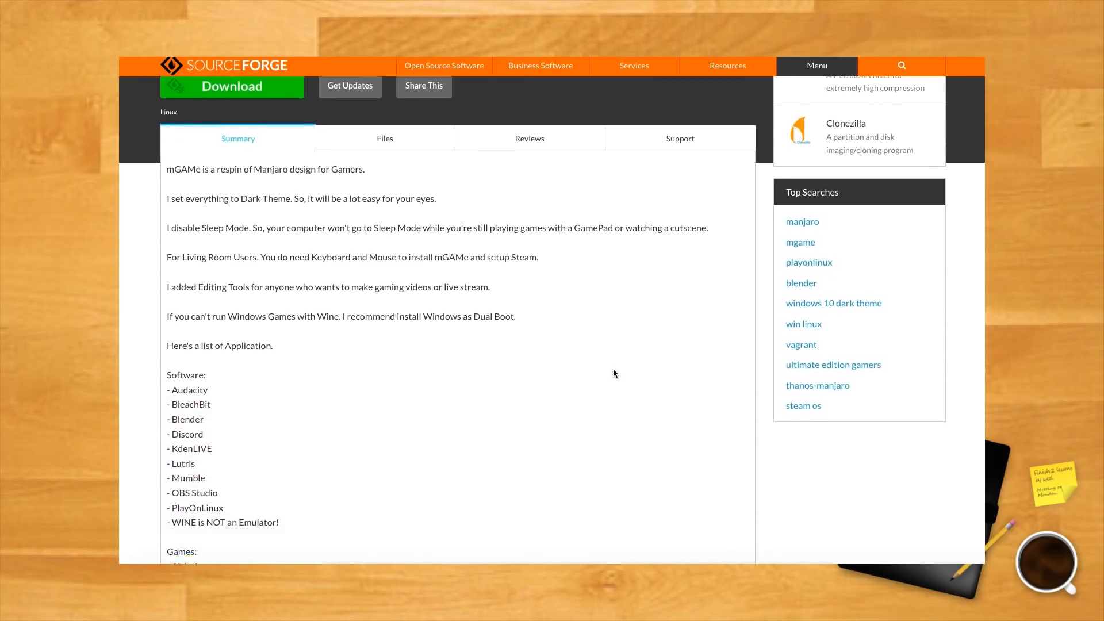
scroll("down", 3)
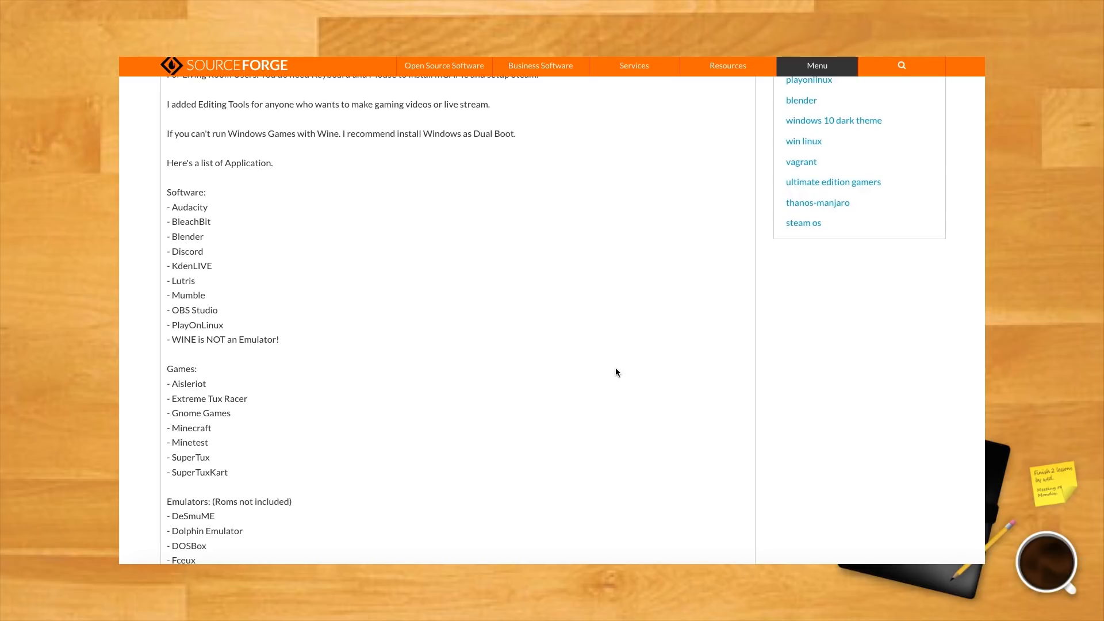
scroll("down", 3)
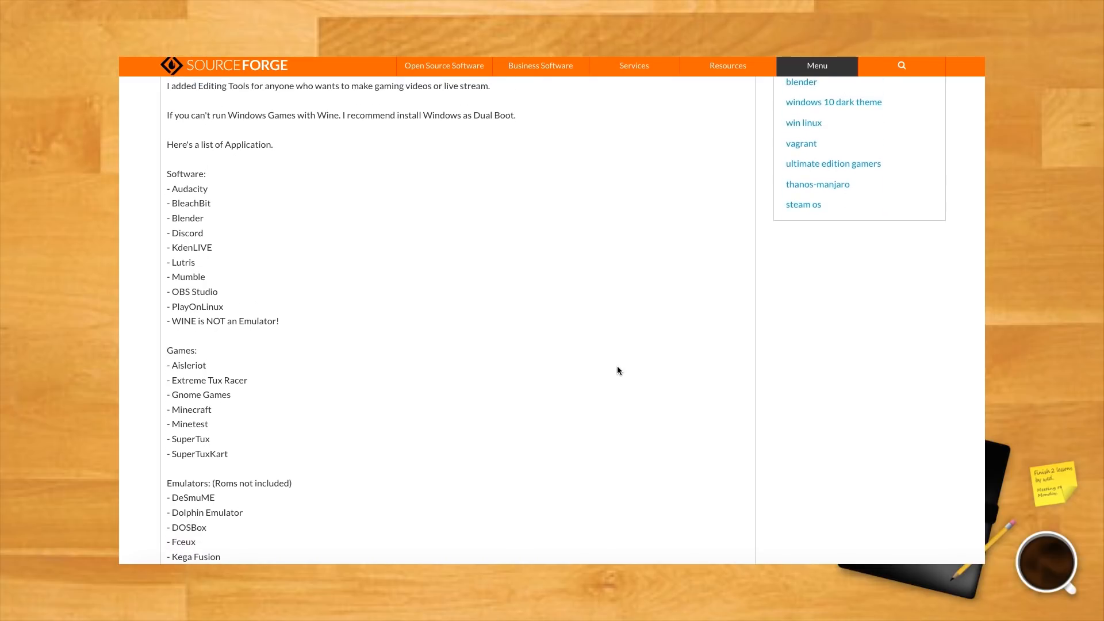
mouse_move(620, 368)
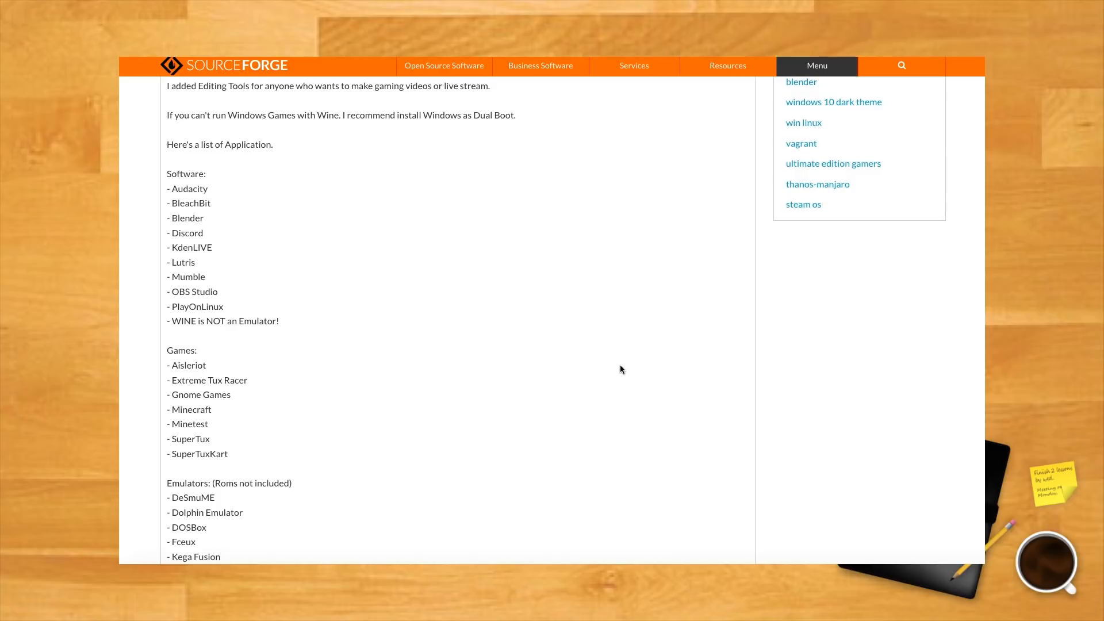
scroll("down", 3)
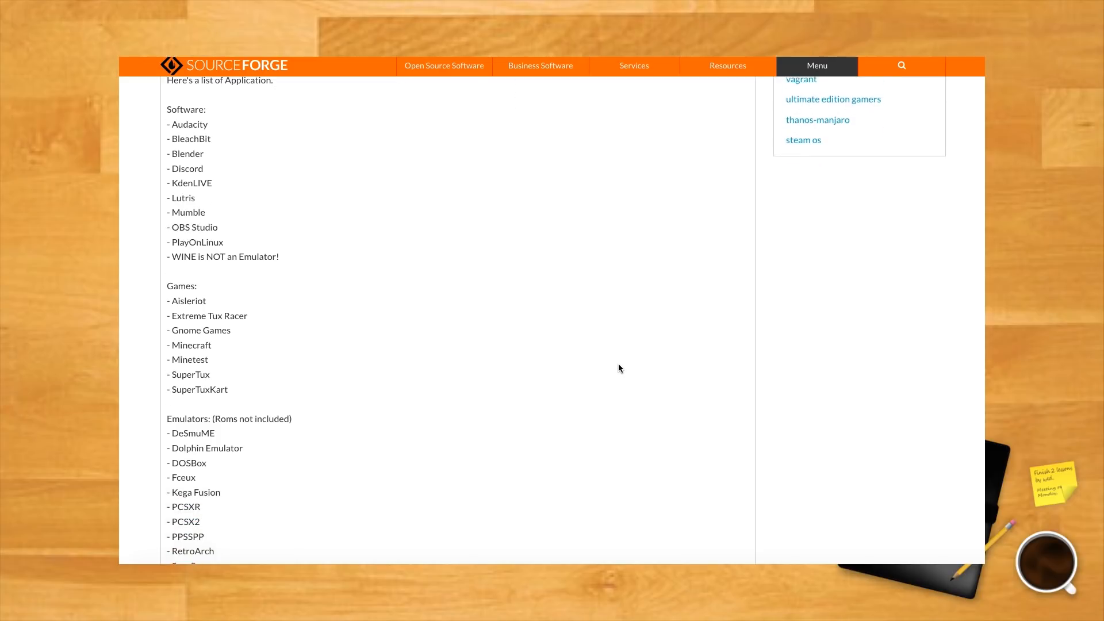
scroll("down", 3)
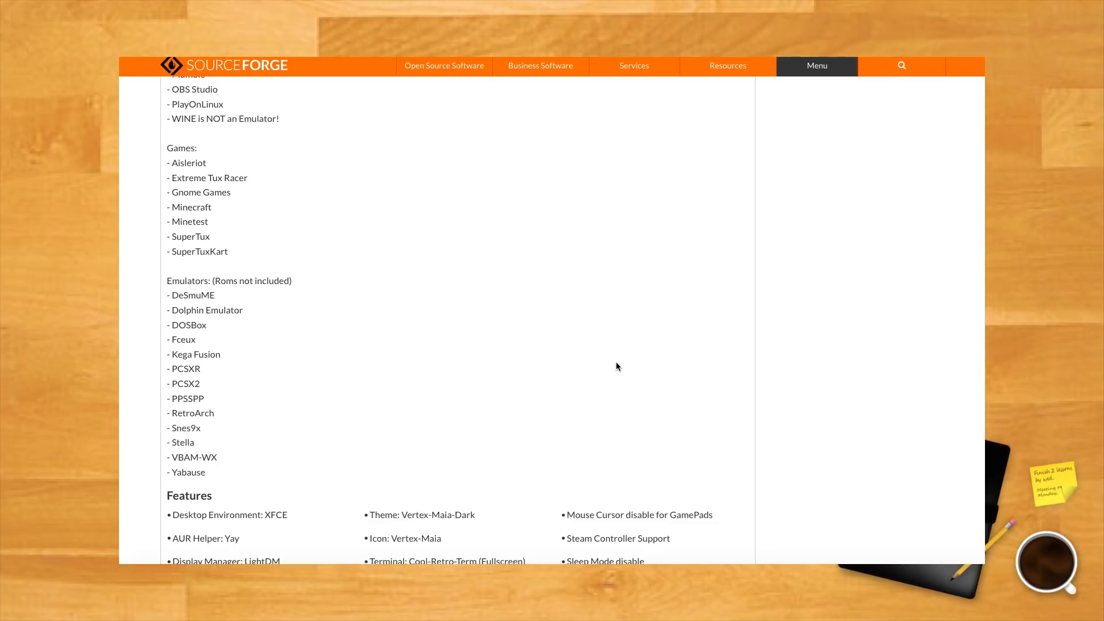
scroll("down", 3)
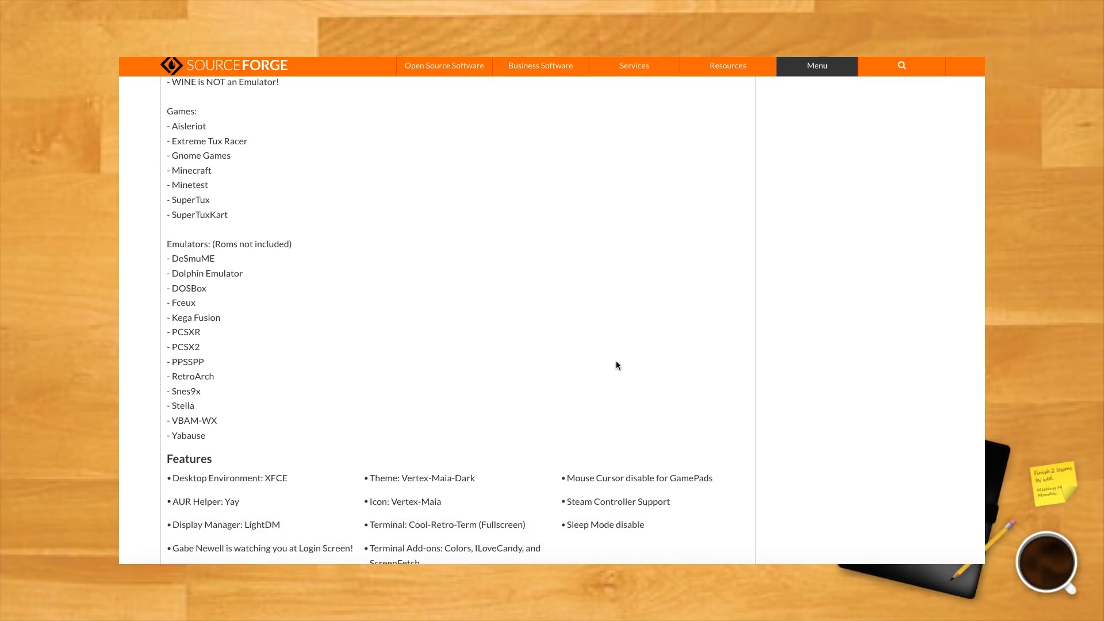
scroll("down", 3)
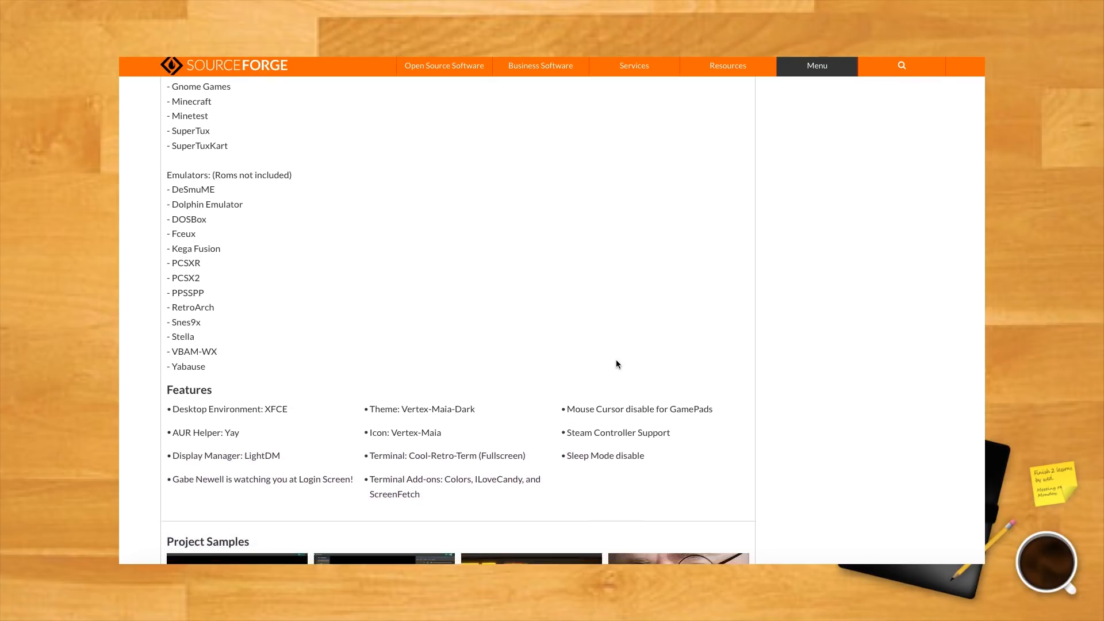
scroll("down", 3)
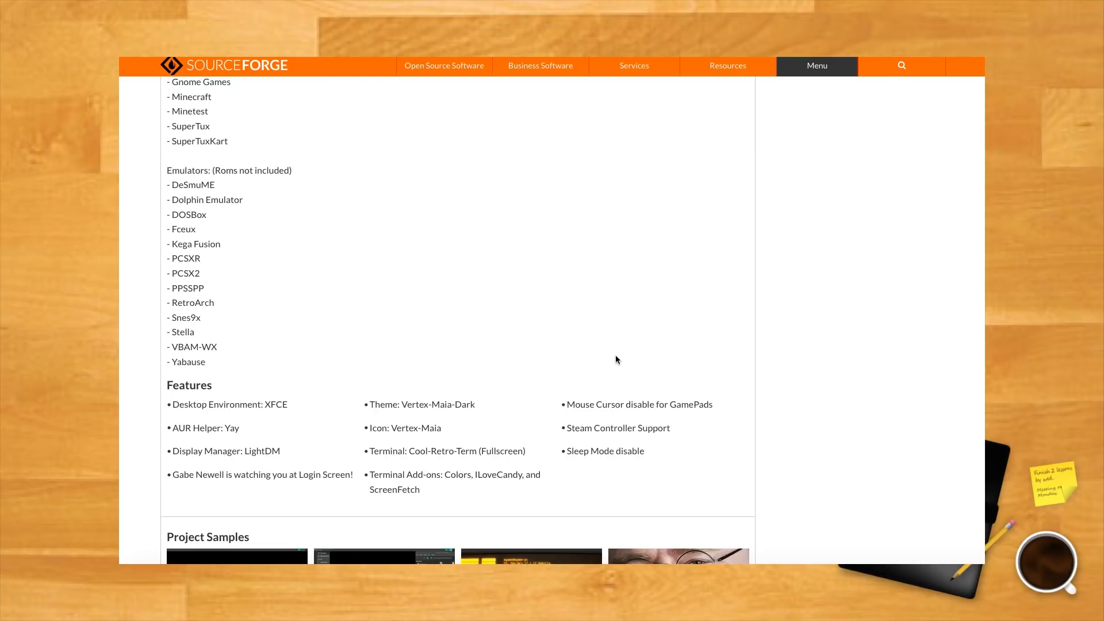
mouse_move(597, 358)
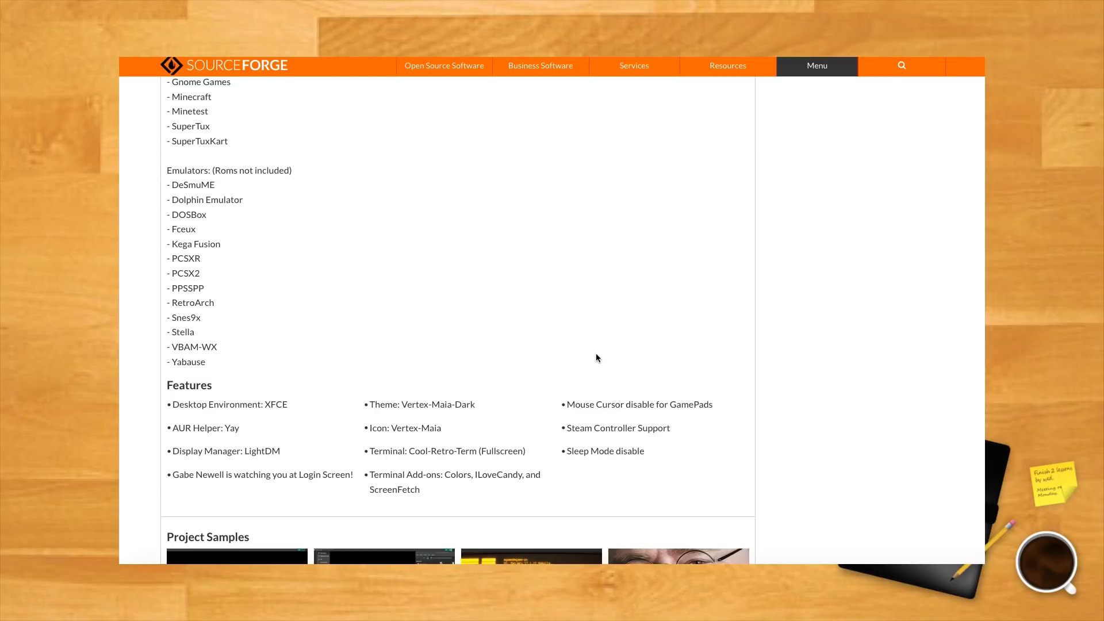
scroll("down", 3)
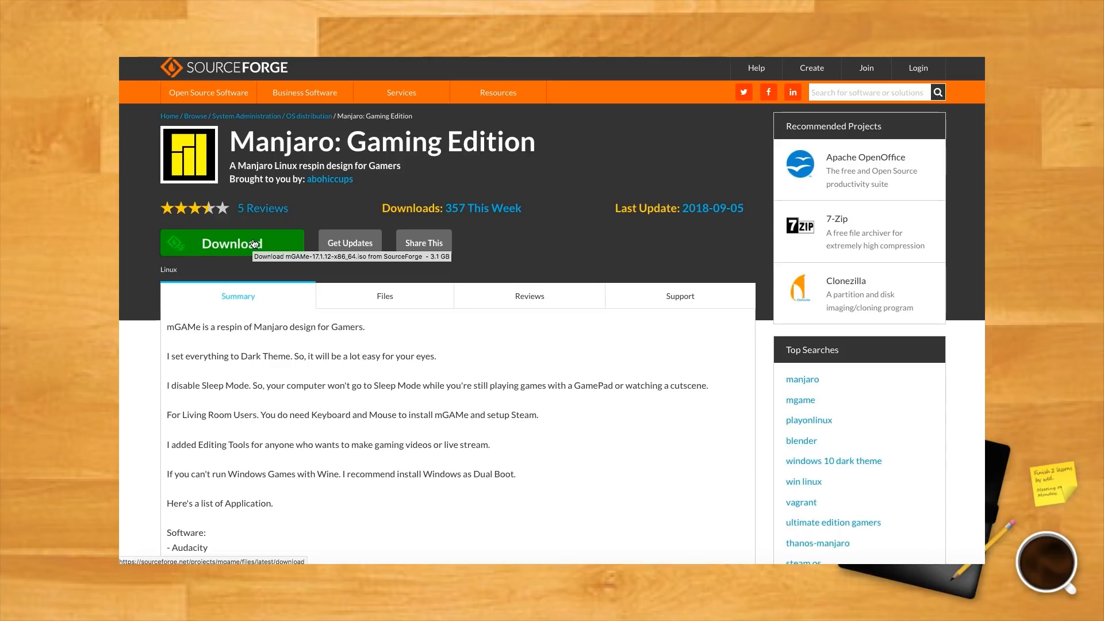
- Start downloading the Manjaro Gaming Edition image, retrying the Download button
left_click(232, 243)
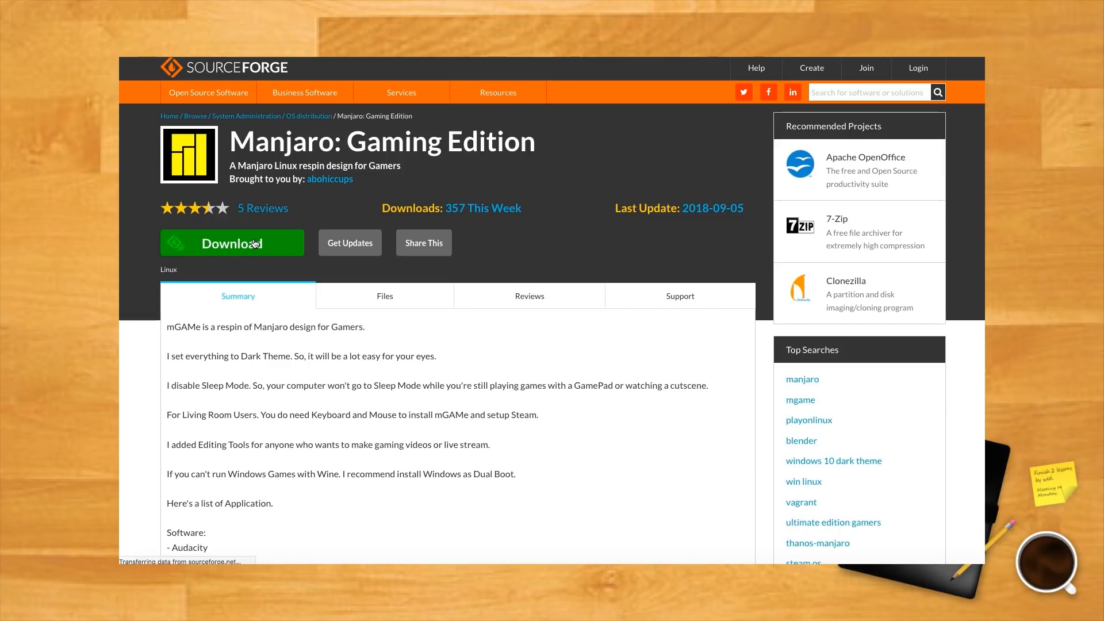
left_click(231, 243)
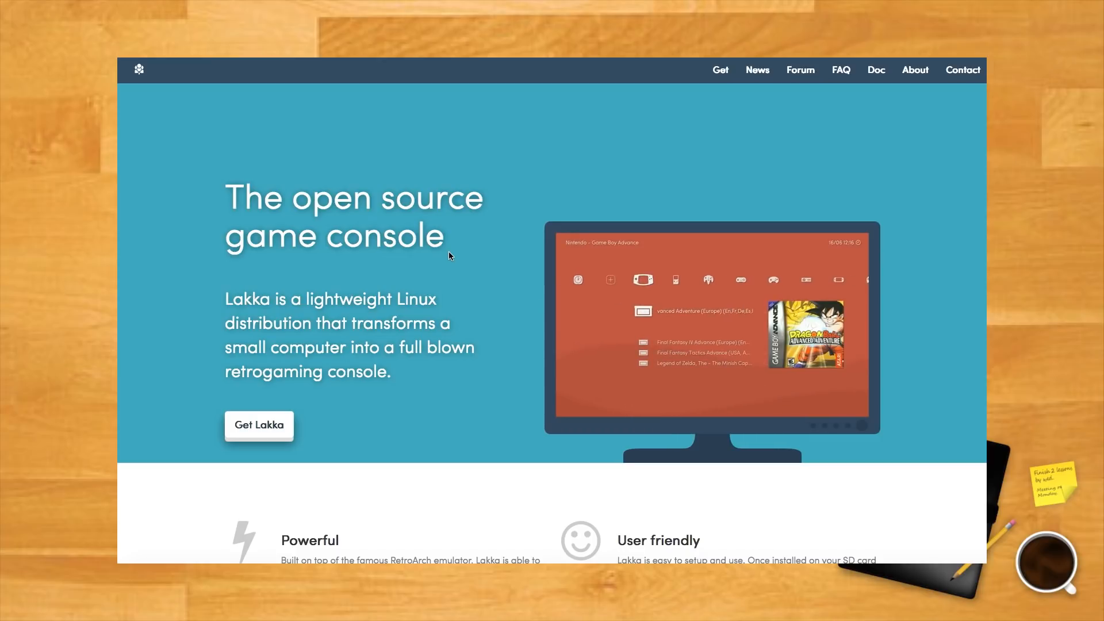
- Start the Get Lakka guide choosing GNU/Linux as the current system
left_click(259, 425)
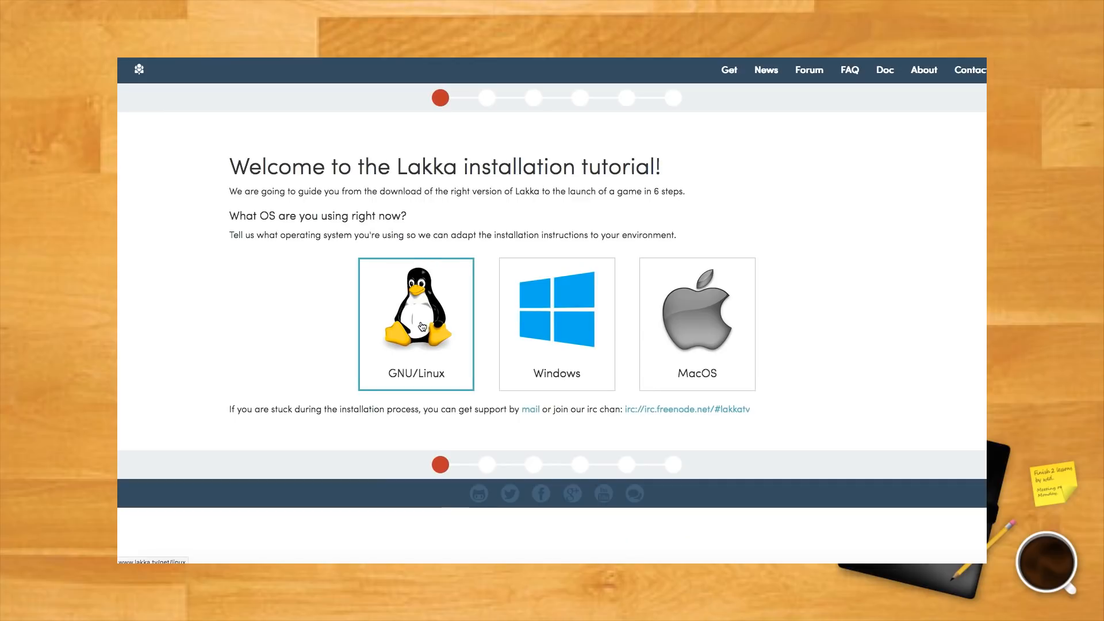
left_click(415, 324)
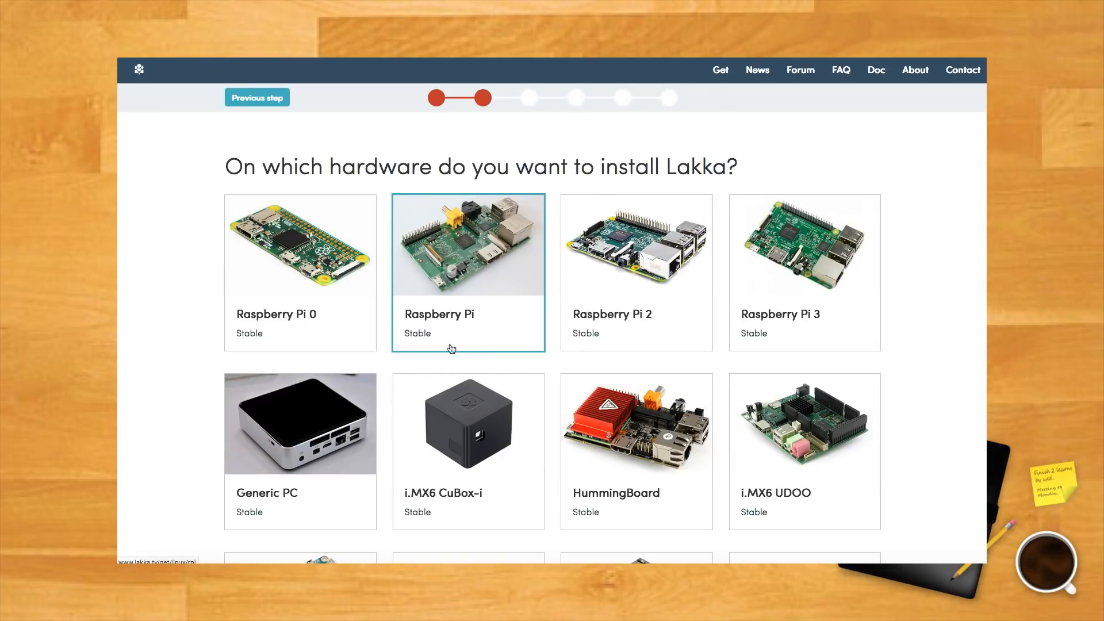
- Look through the supported boards — Raspberry Pi, Odroid, WeTek, Allwinner
scroll("down", 3)
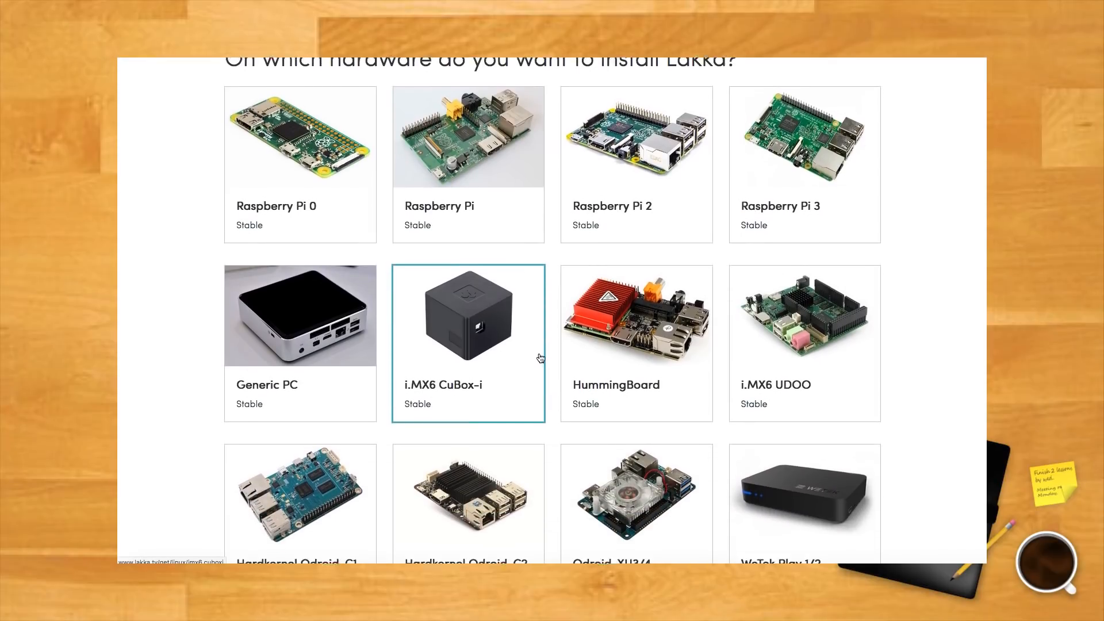
scroll("down", 3)
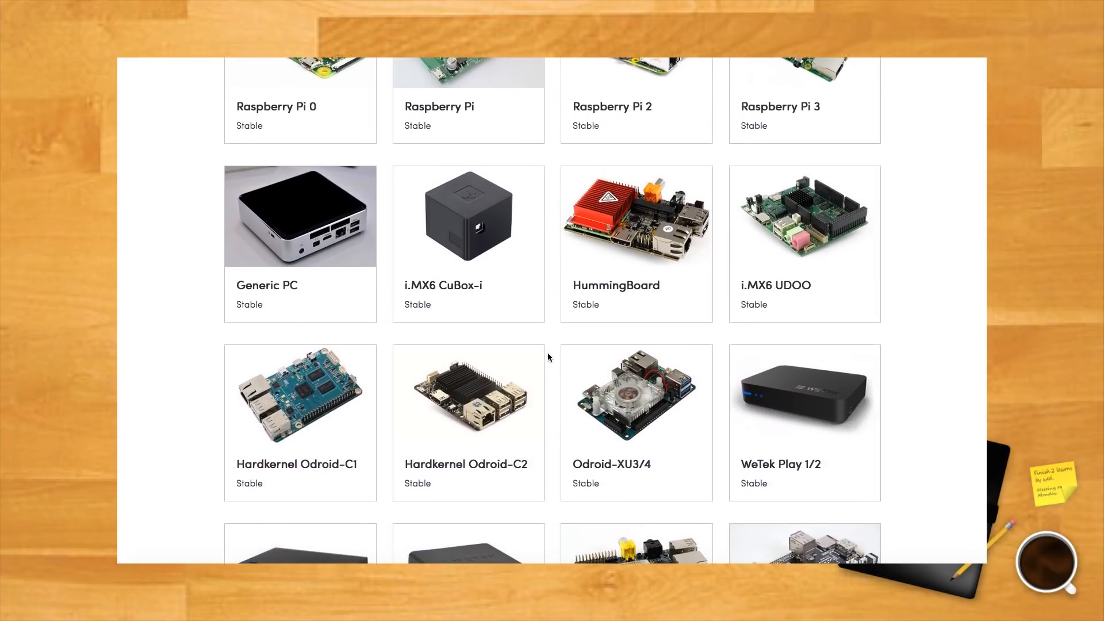
scroll("down", 3)
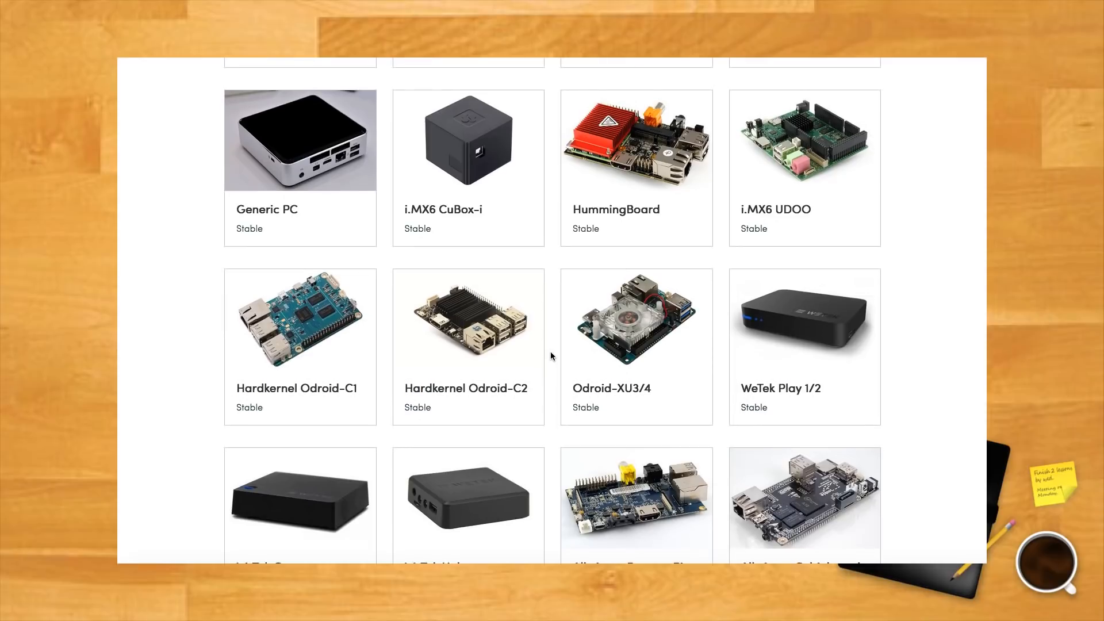
scroll("down", 3)
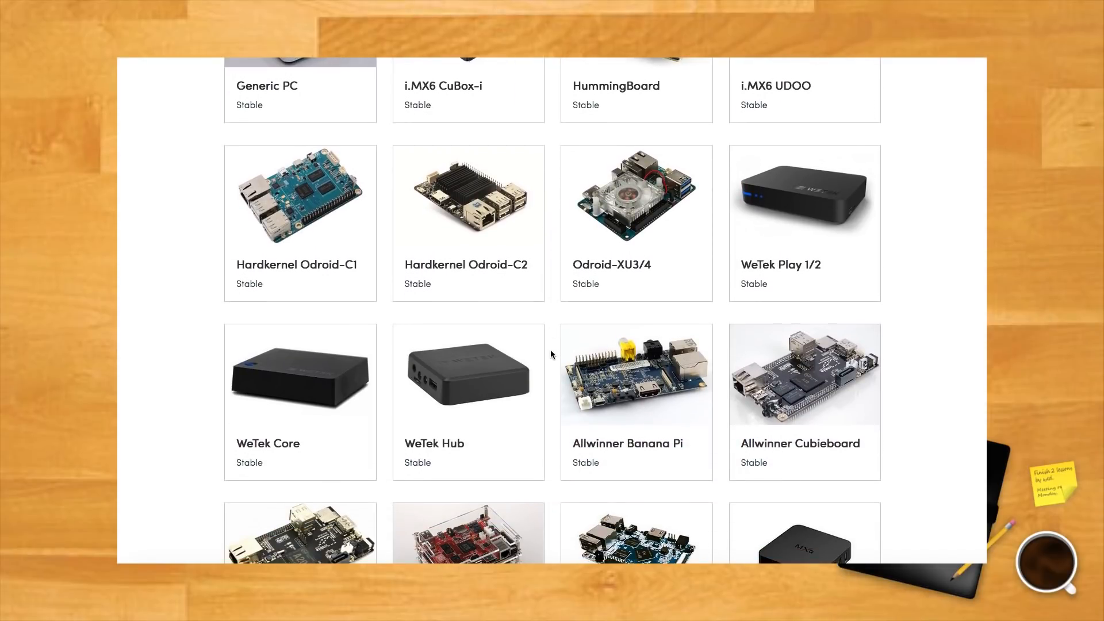
scroll("down", 3)
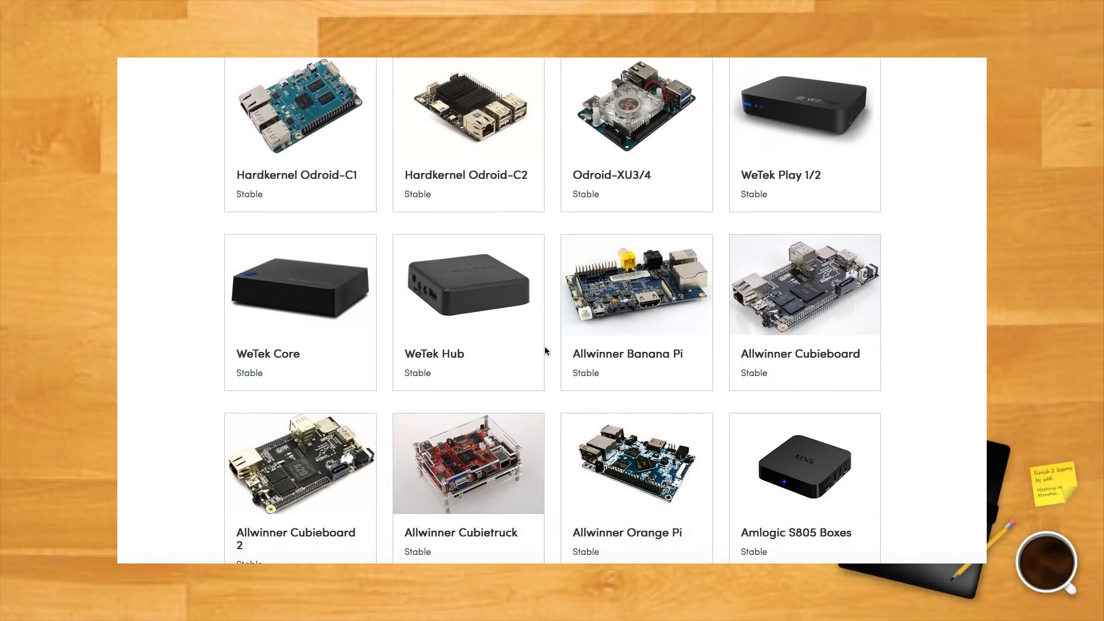
scroll("down", 3)
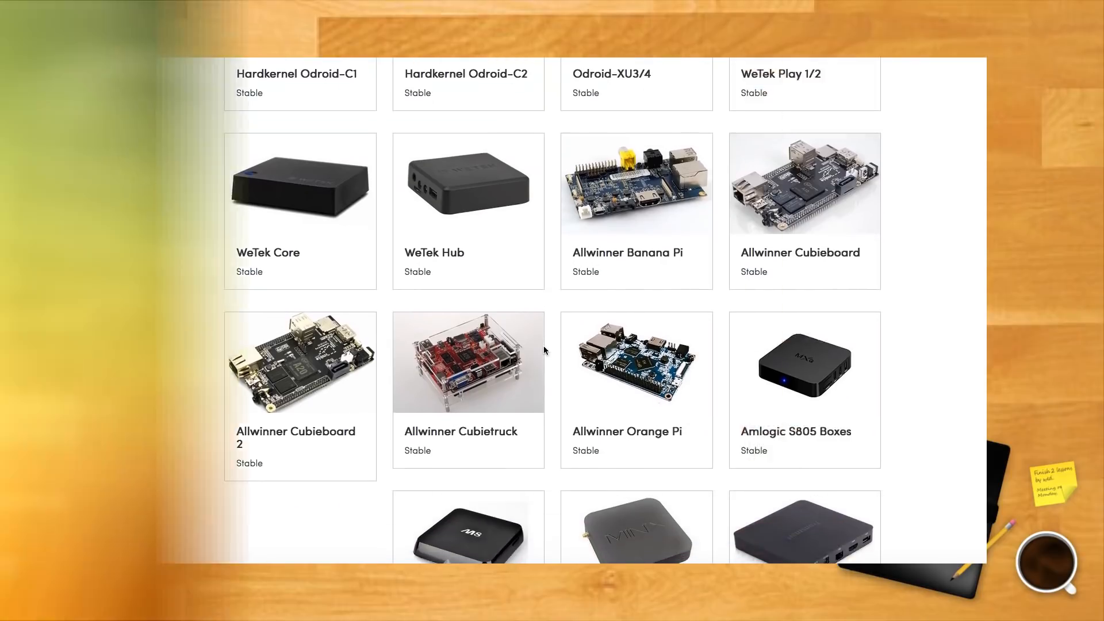